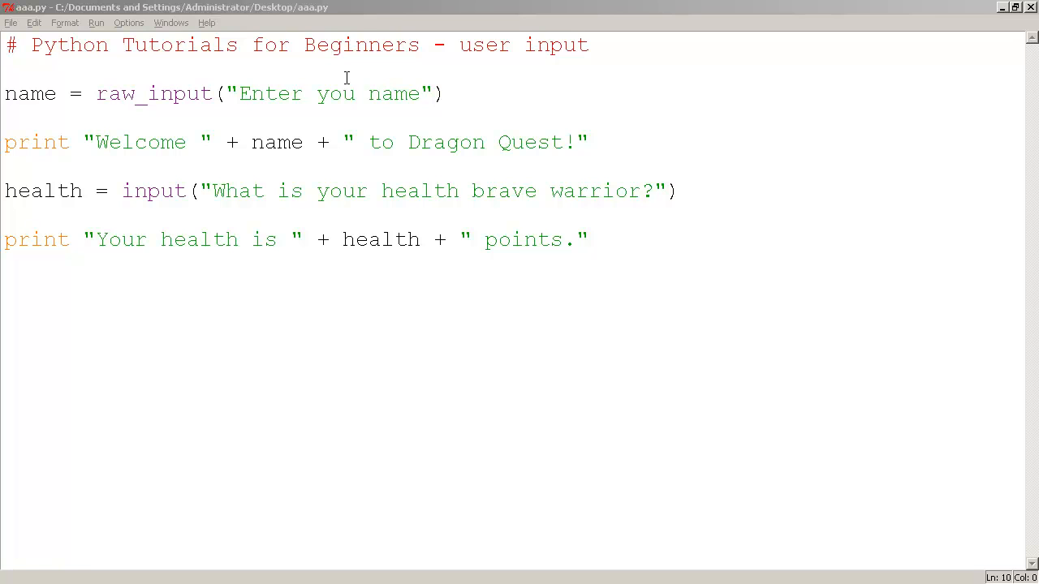
Correct the prompt to read "Enter your name" by adding the missing r, and save
left_click(237, 92)
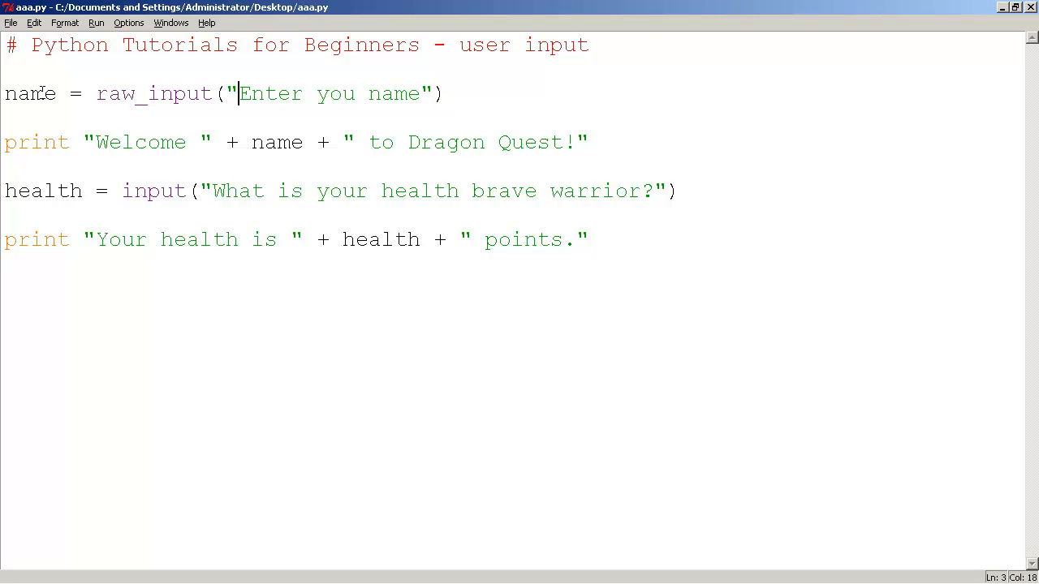
double_click(29, 92)
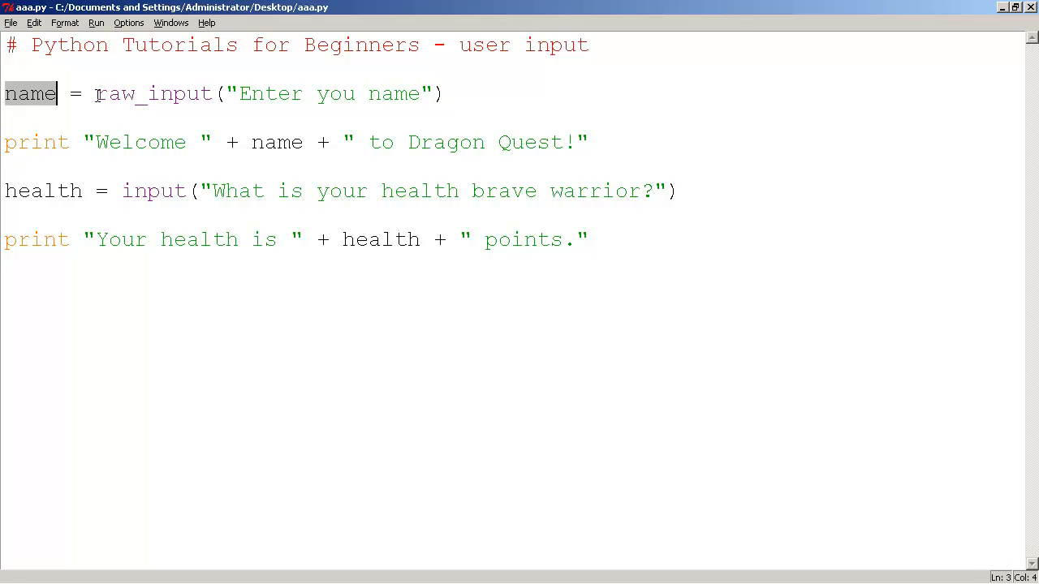
double_click(152, 92)
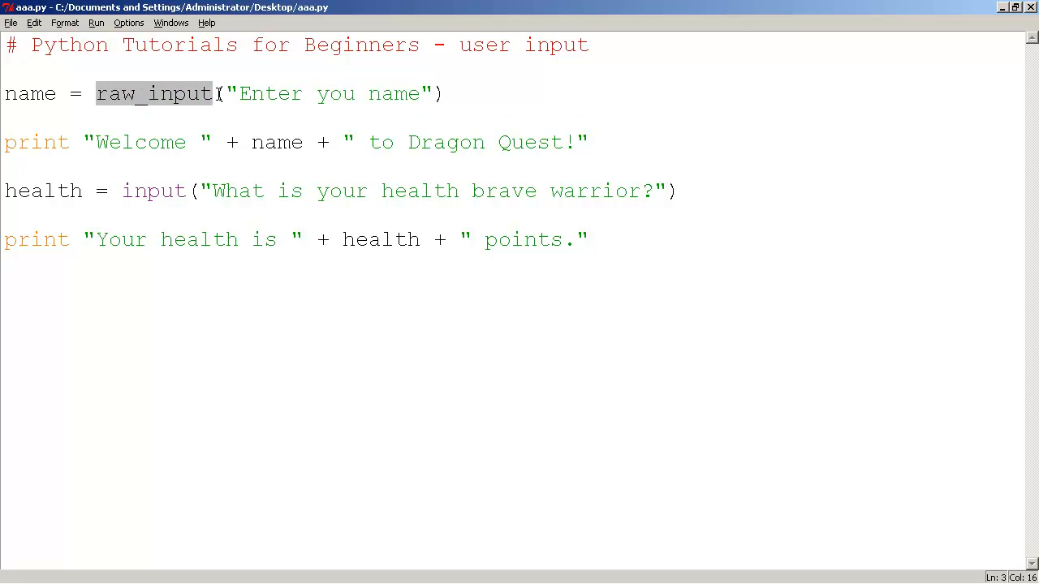
left_click_drag(214, 93, 357, 92)
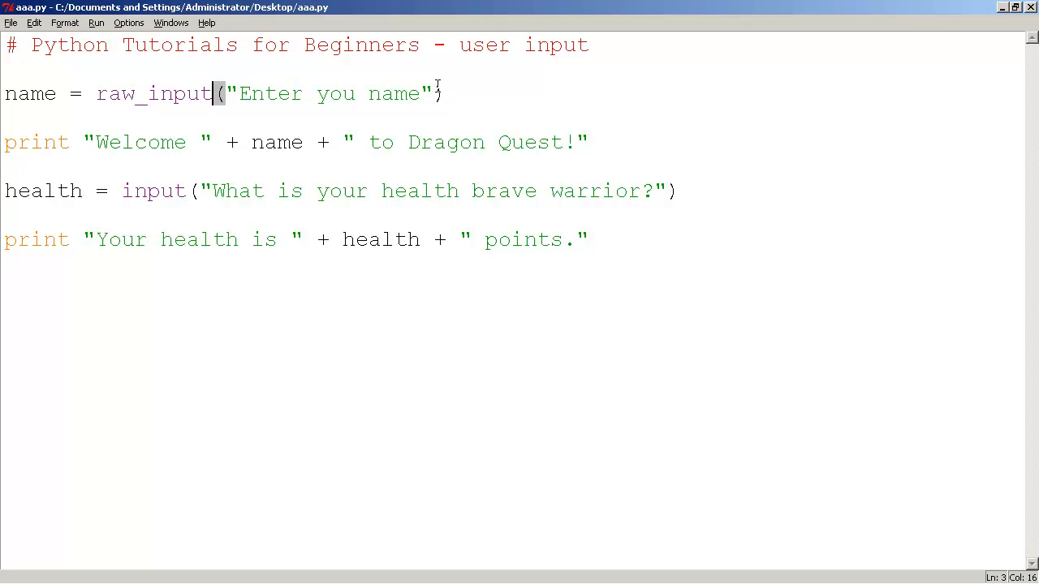
left_click(237, 92)
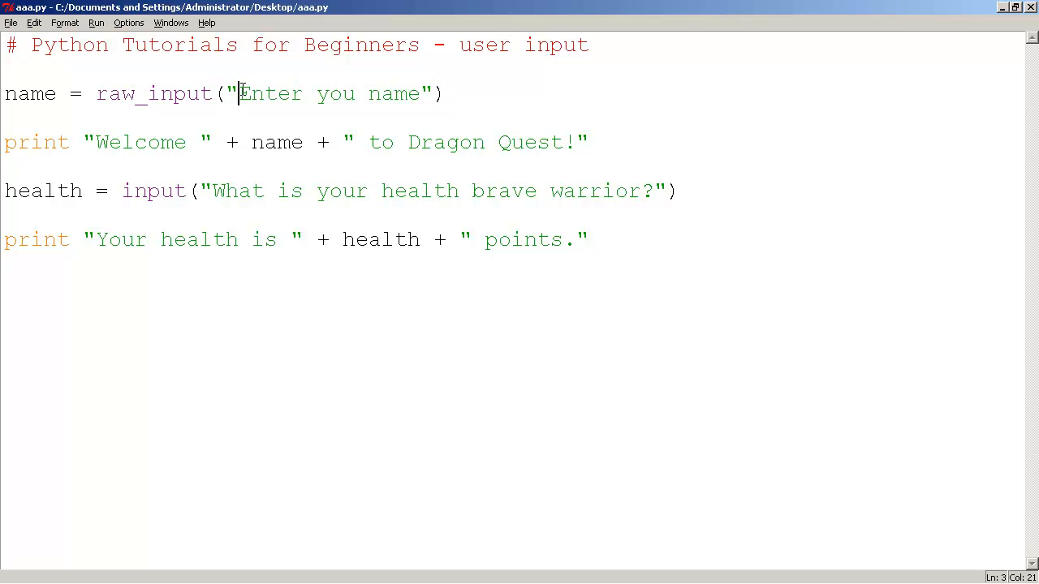
type("r")
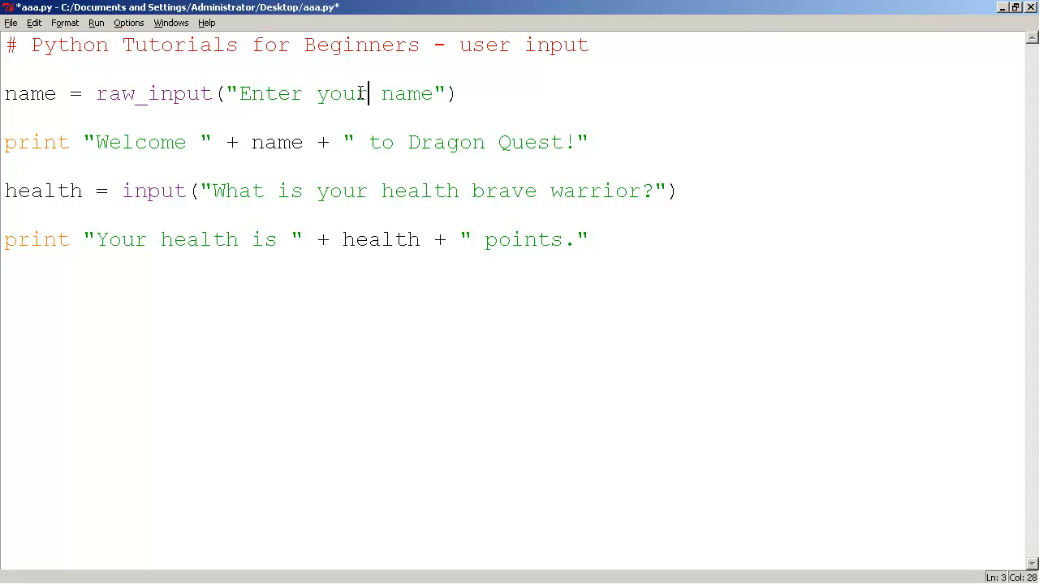
key("ctrl+s")
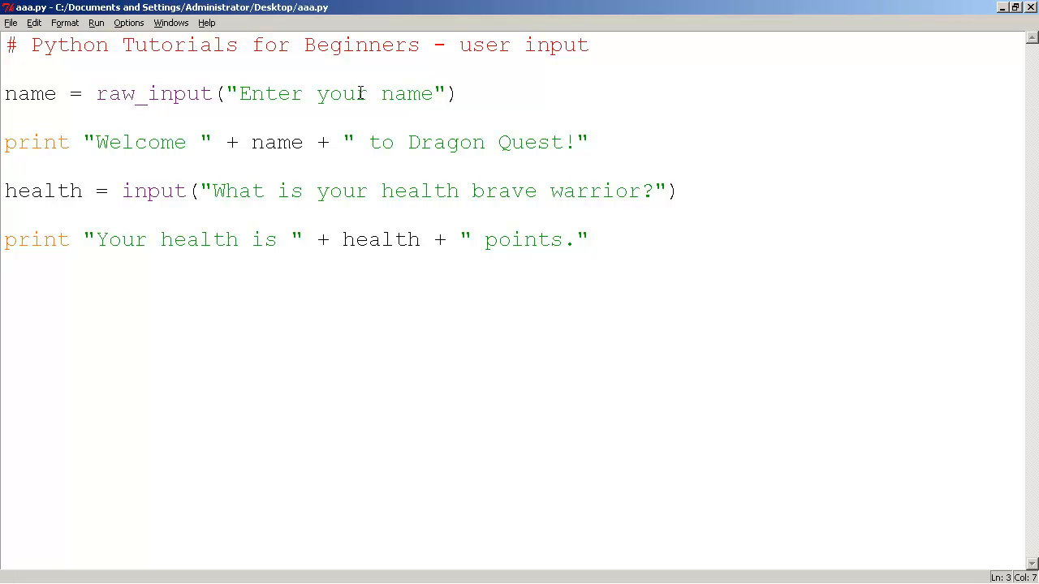
Highlight the raw_input call and its prompt on the first line to review it
left_click_drag(97, 93, 458, 92)
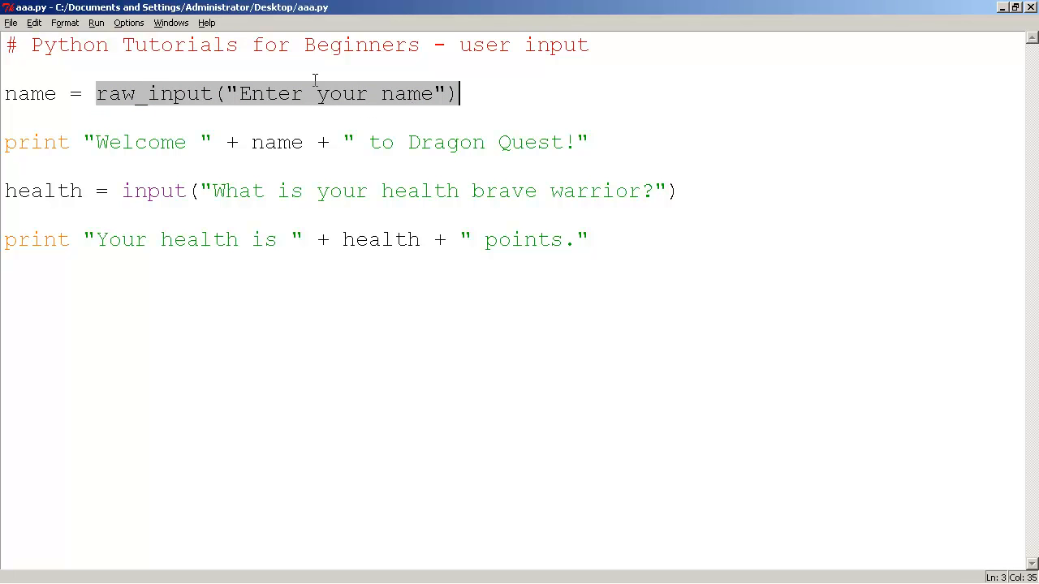
left_click(40, 93)
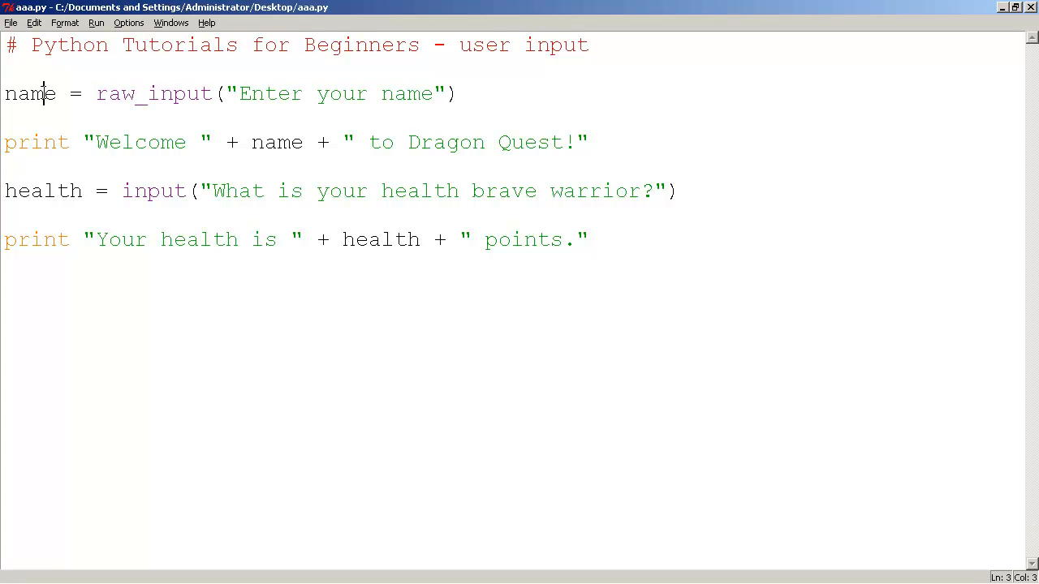
left_click_drag(97, 93, 457, 93)
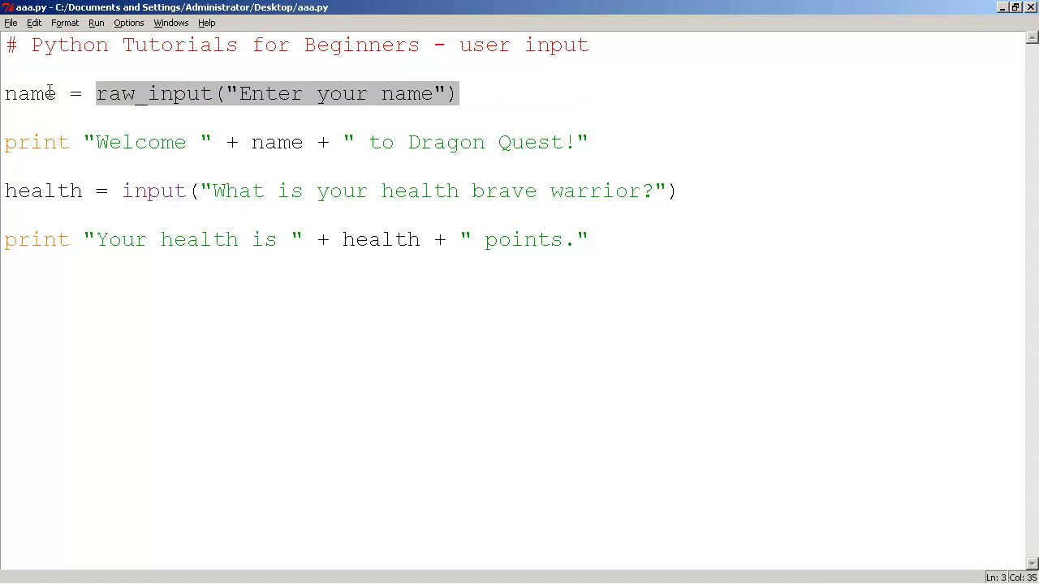
left_click(94, 93)
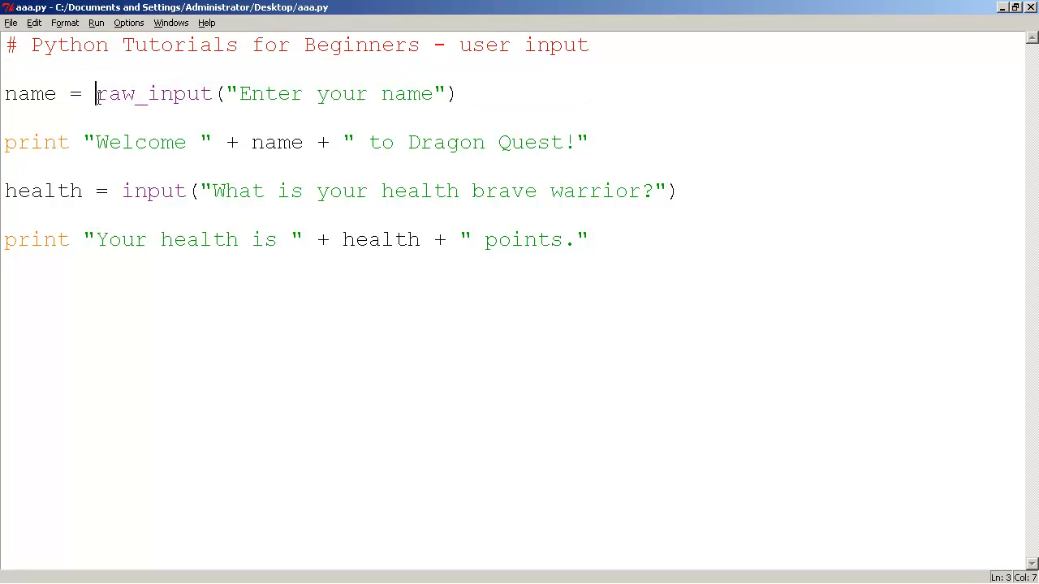
double_click(152, 93)
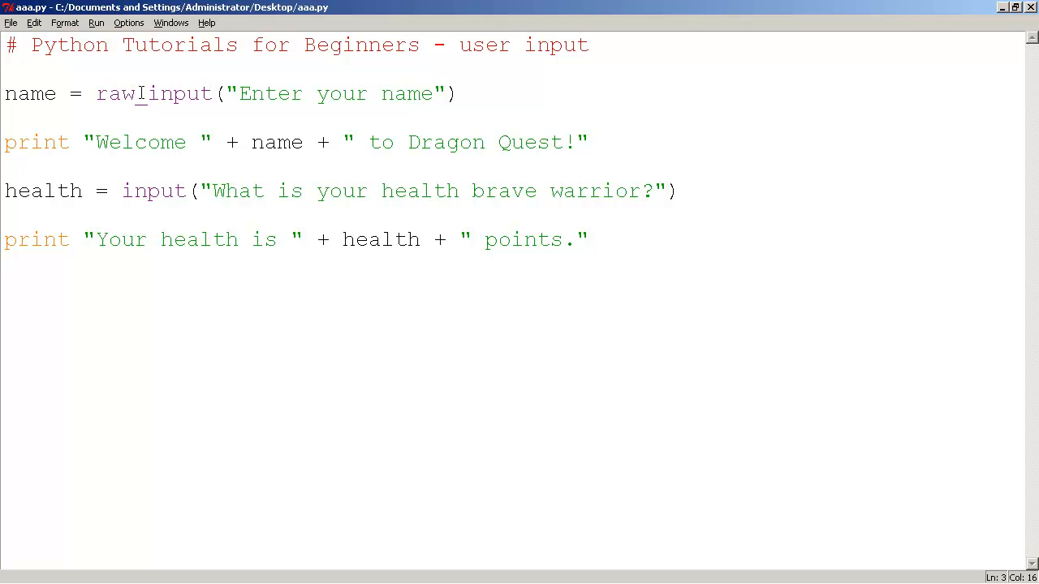
double_click(153, 92)
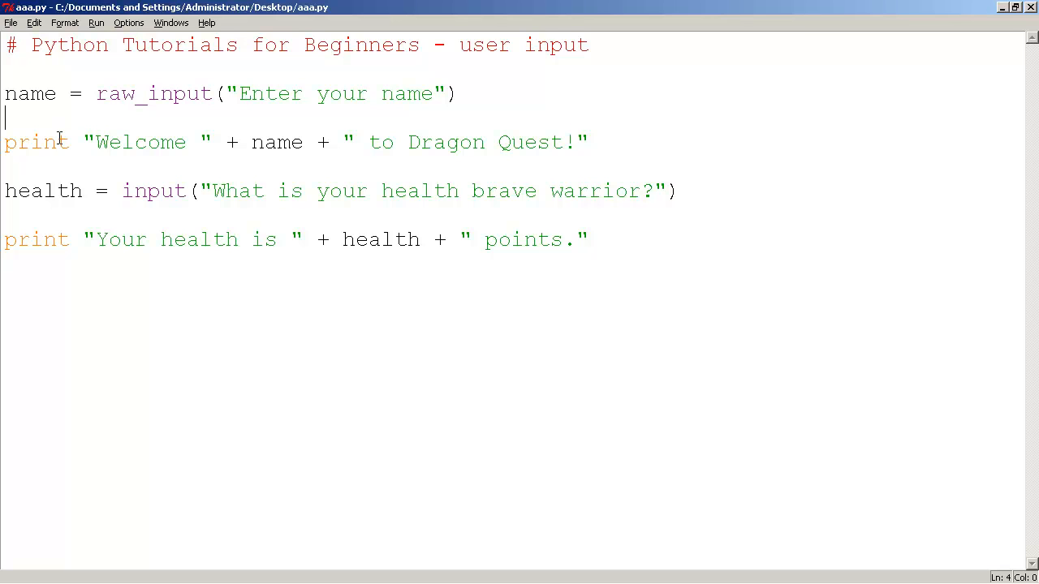
double_click(138, 143)
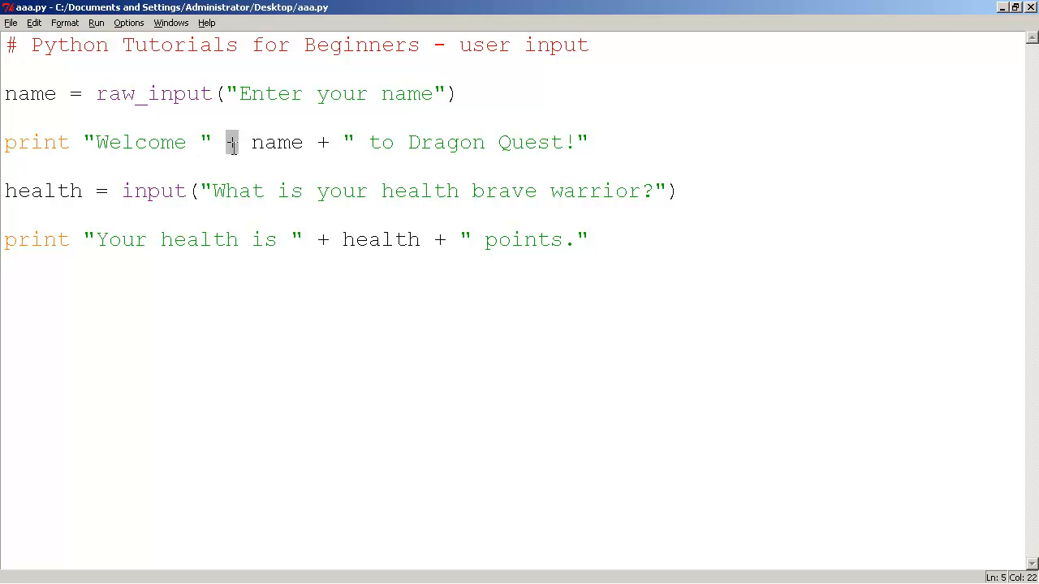
double_click(276, 143)
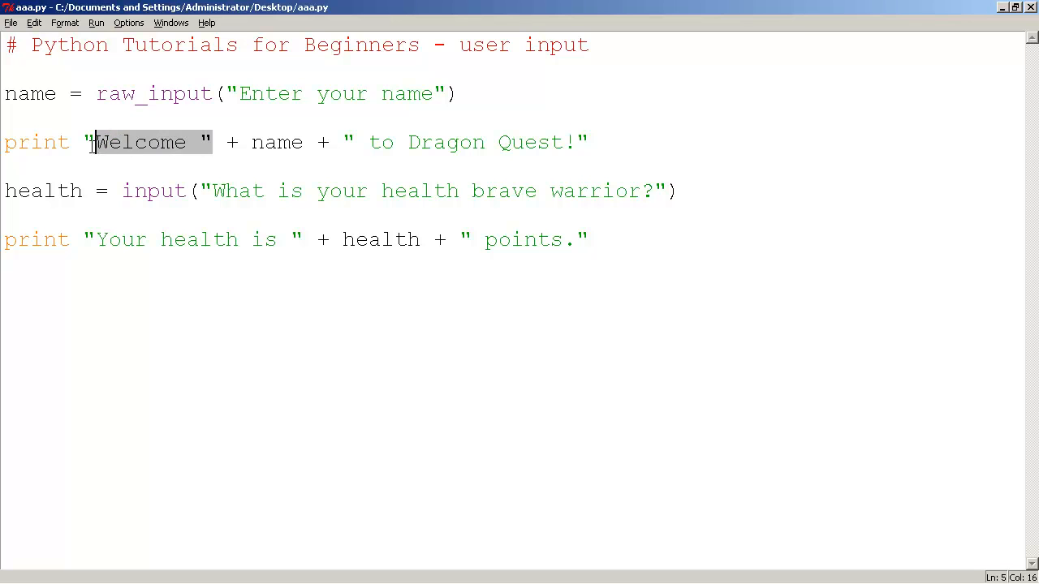
left_click(340, 143)
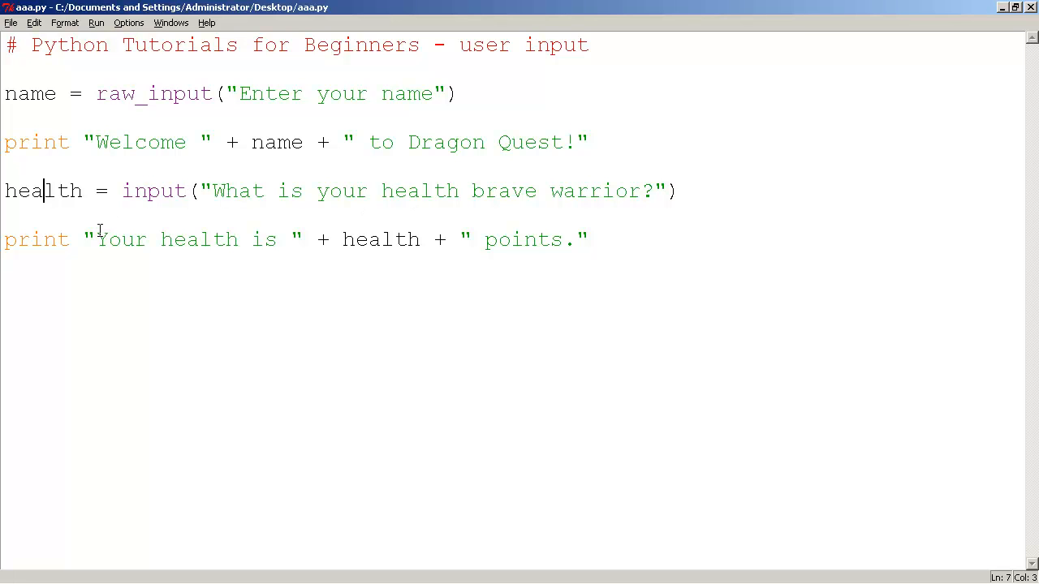
mouse_move(219, 224)
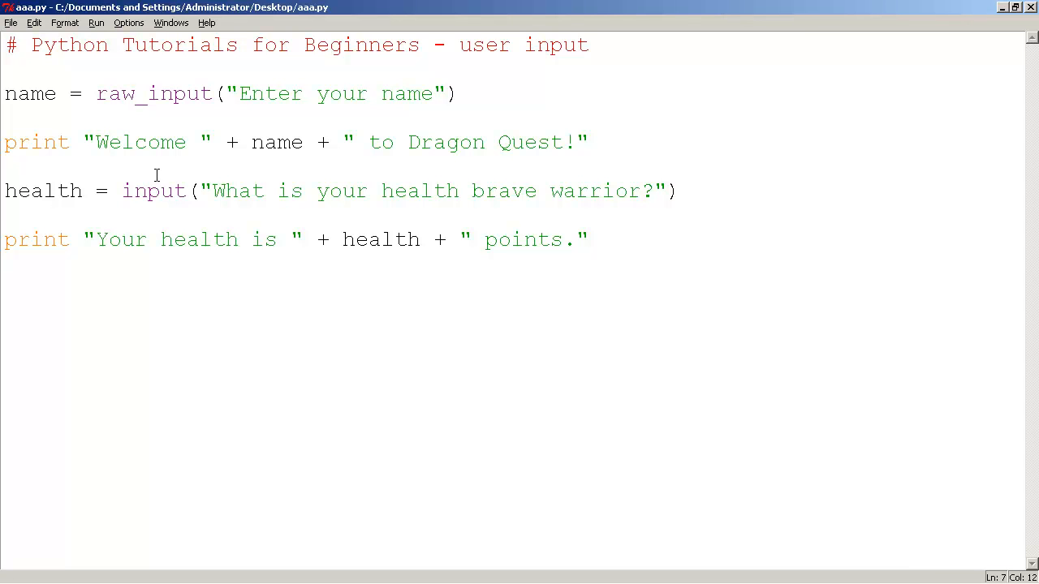
Write comments noting input is for numbers and raw_input for text, then remove them
type("# i")
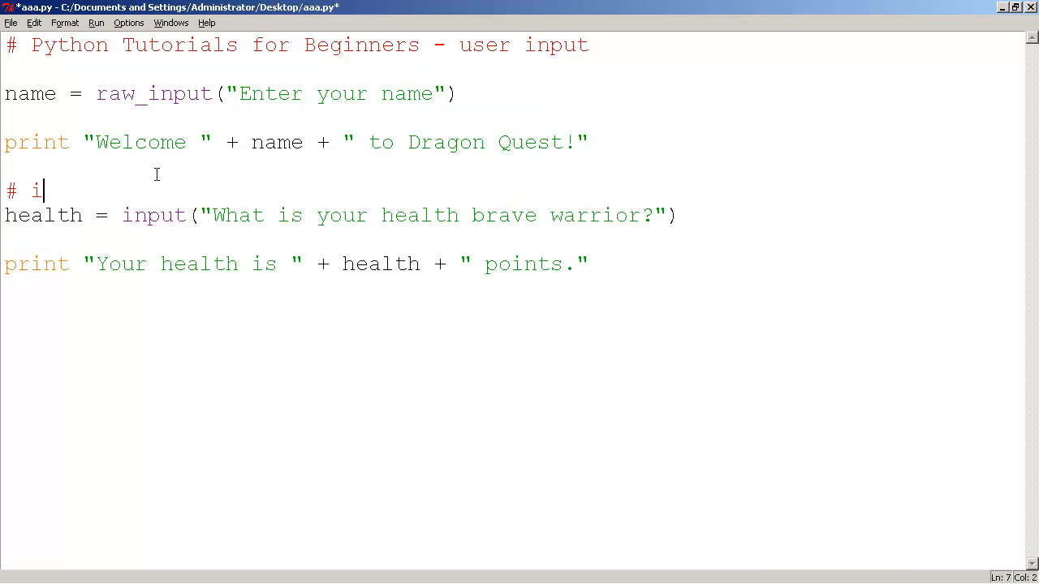
type("nput funct")
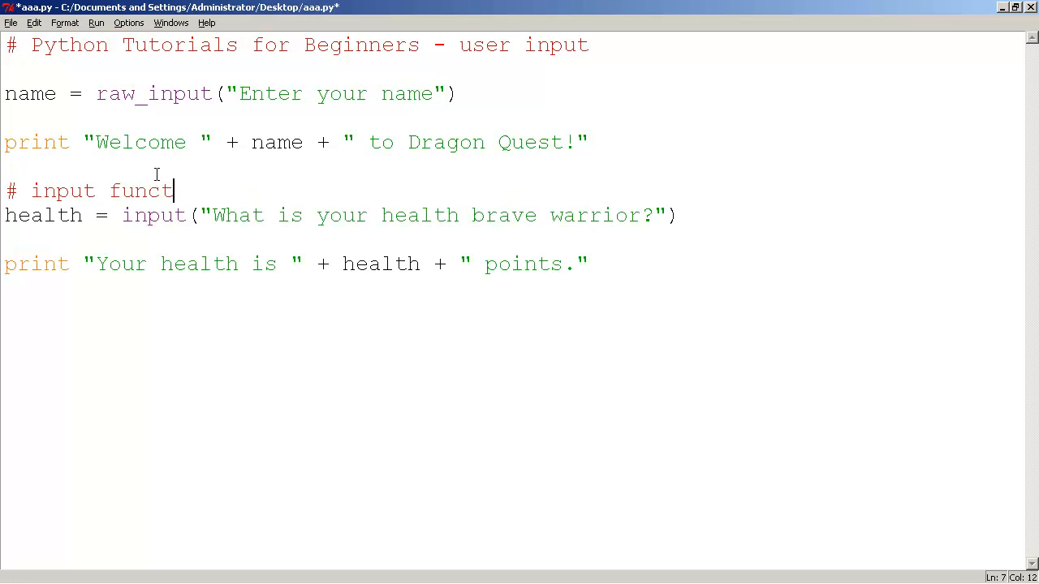
type("ion is used for number")
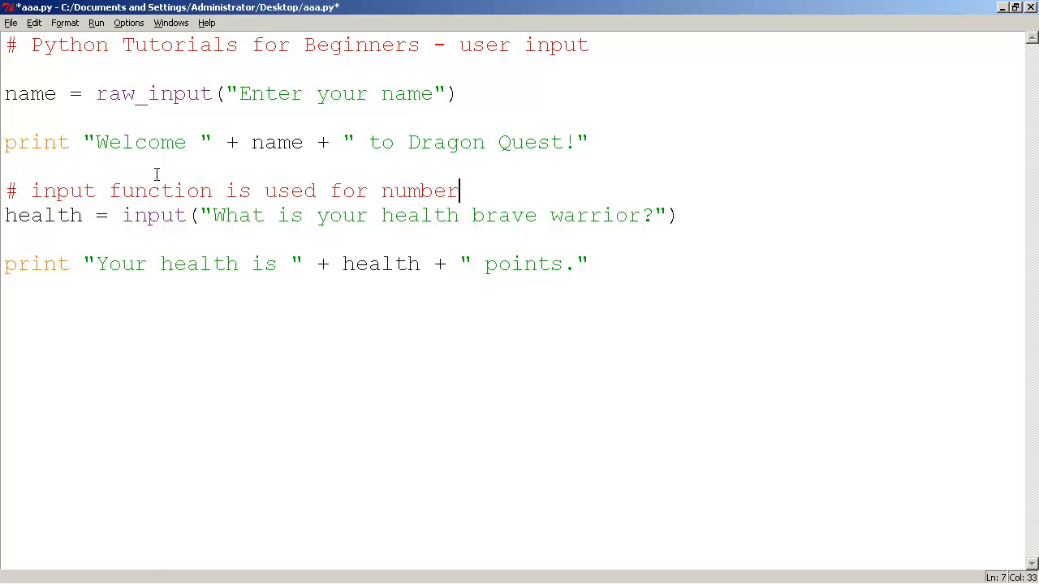
type("s")
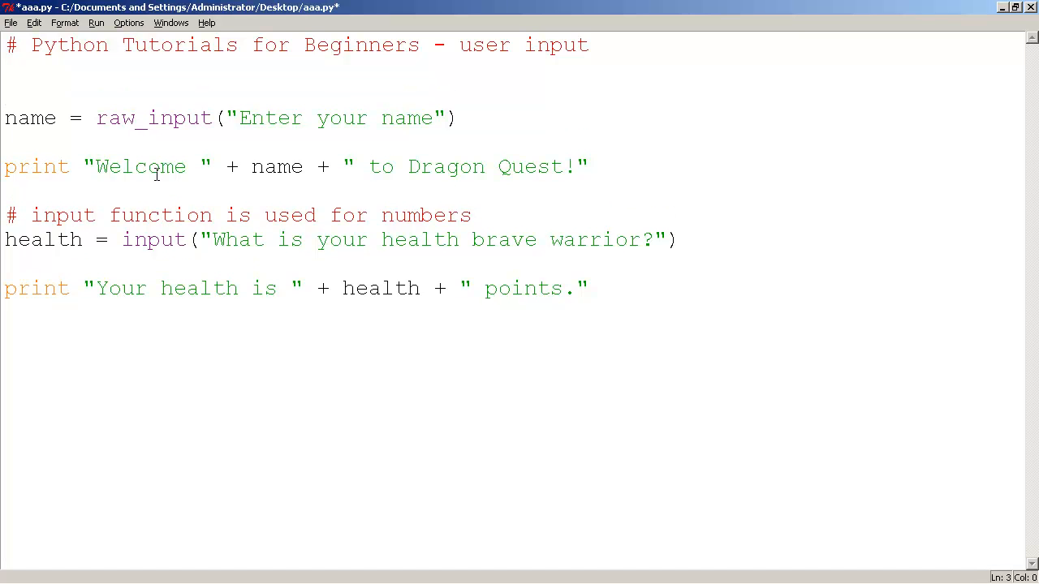
type("# raw_input function is u")
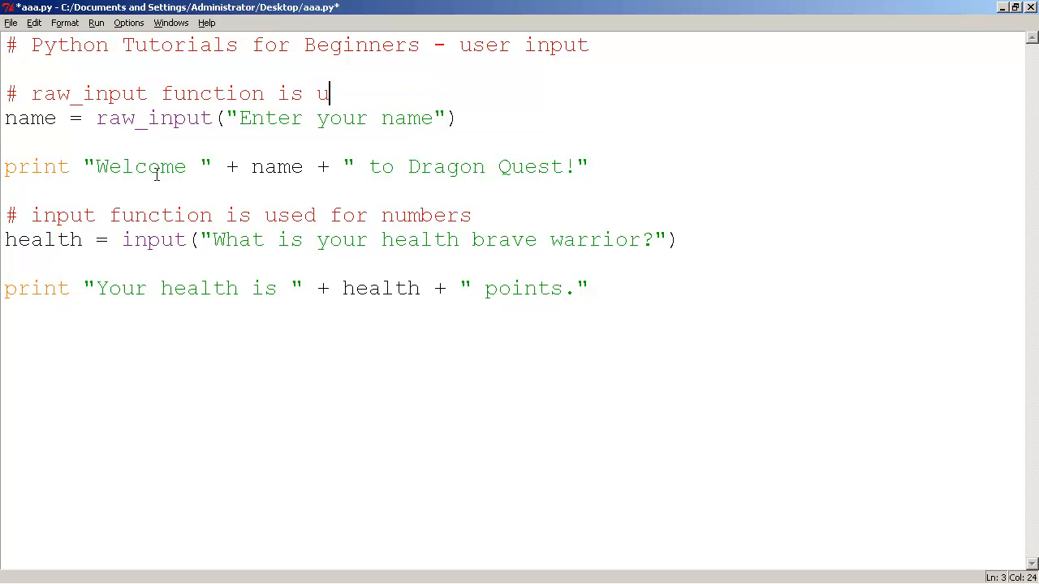
type("sed for text")
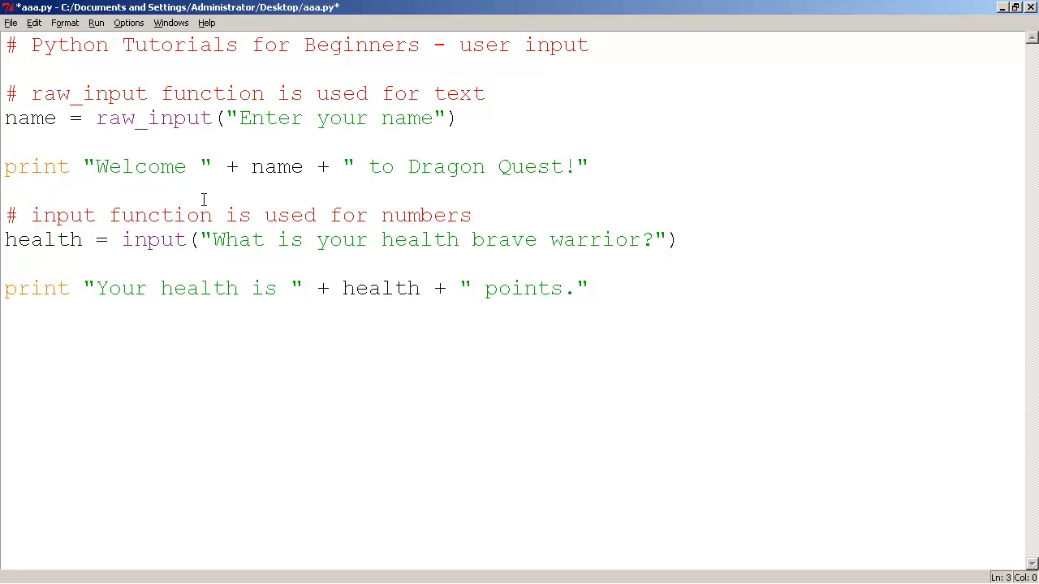
mouse_move(114, 192)
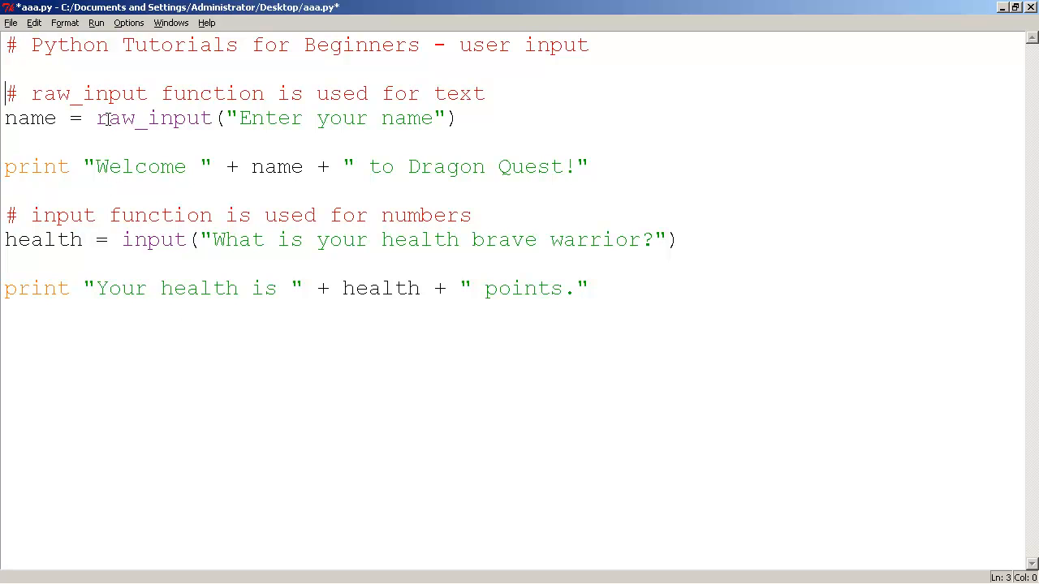
left_click(120, 117)
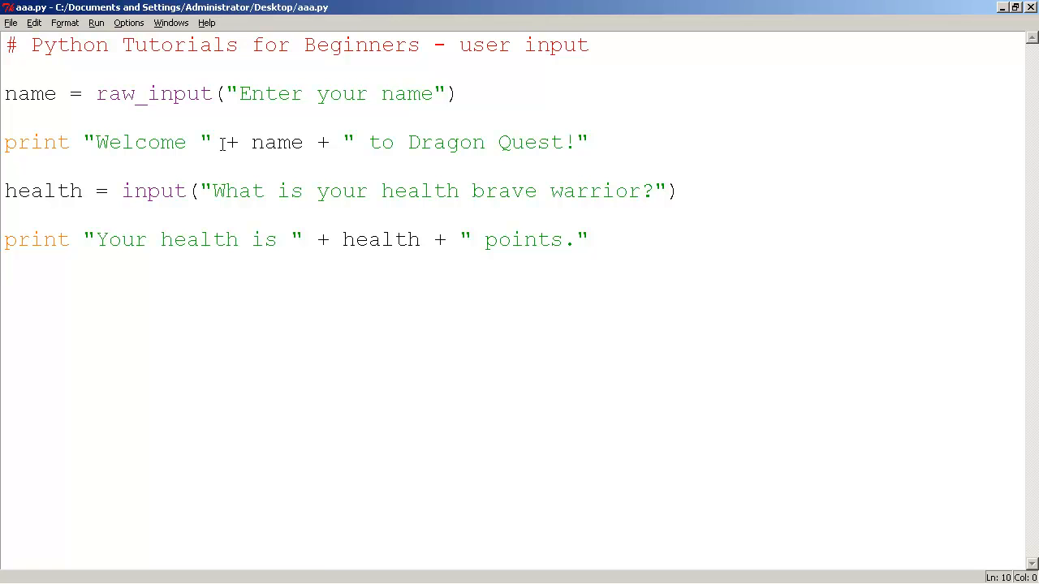
Run the module answering Fred and 100, hitting the str/int concatenation TypeError
left_click(96, 22)
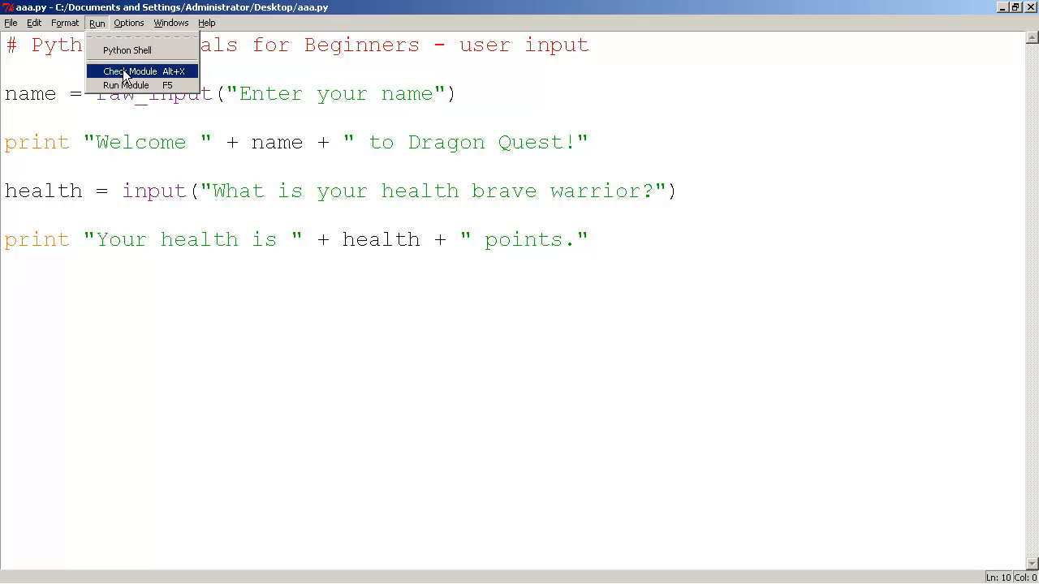
left_click(127, 85)
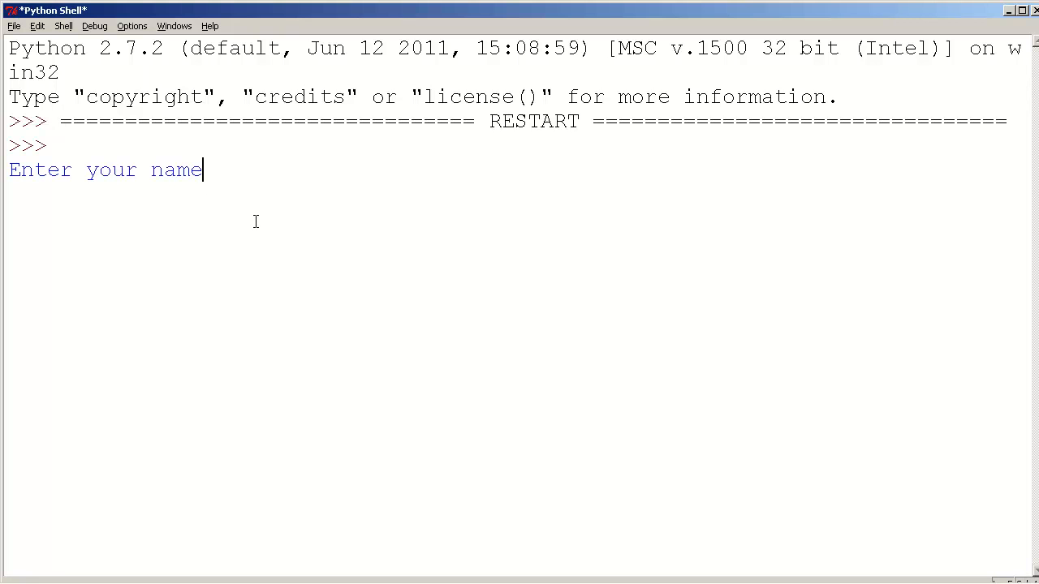
type("Fred")
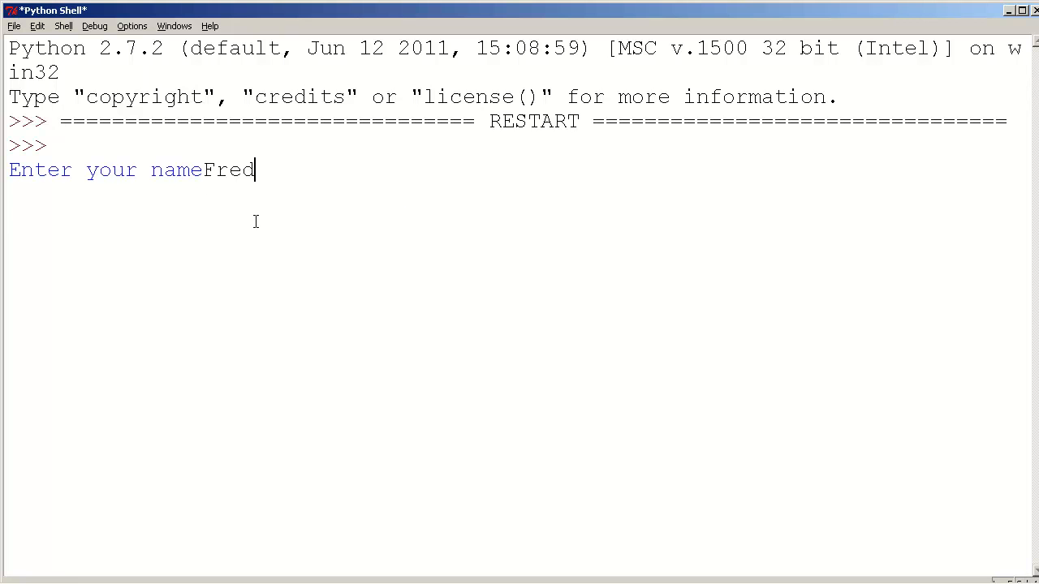
key("enter")
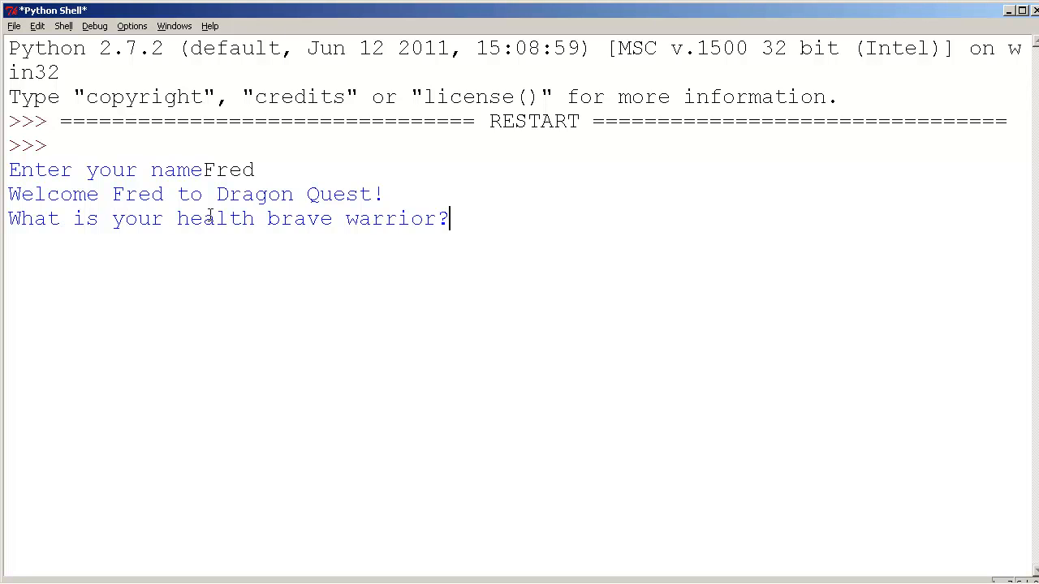
mouse_move(262, 170)
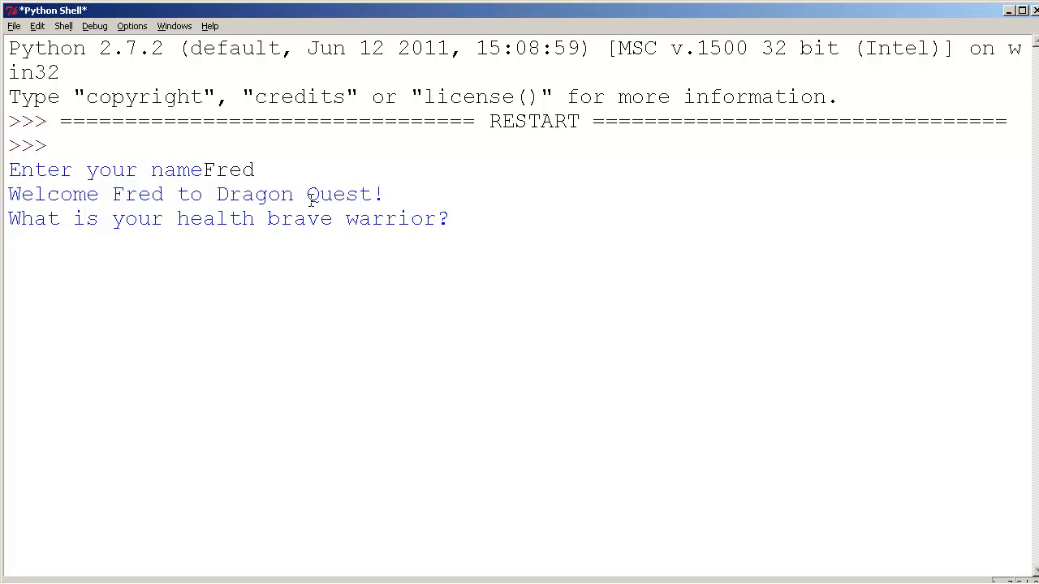
mouse_move(483, 240)
type("100")
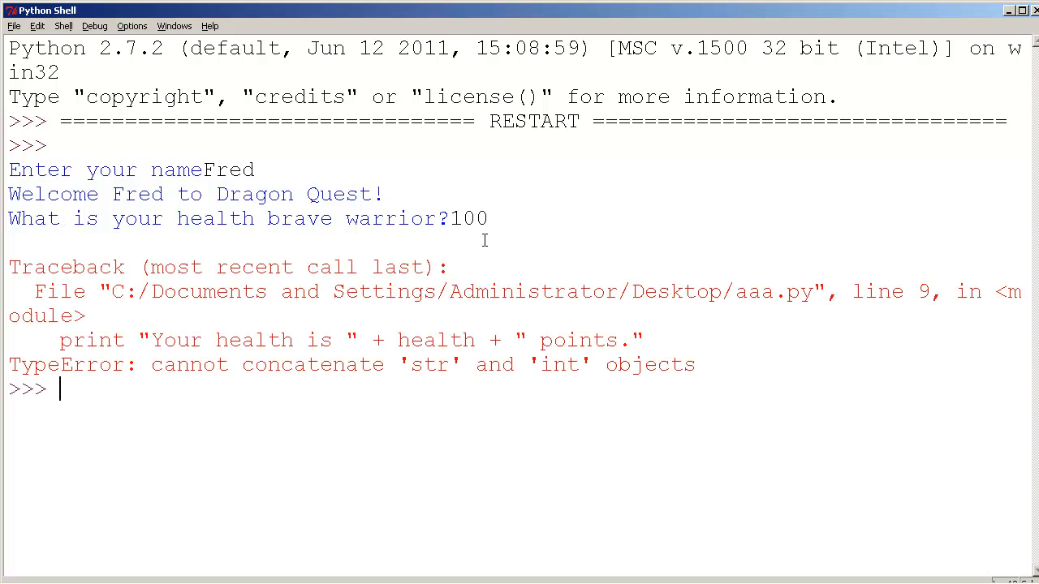
mouse_move(188, 353)
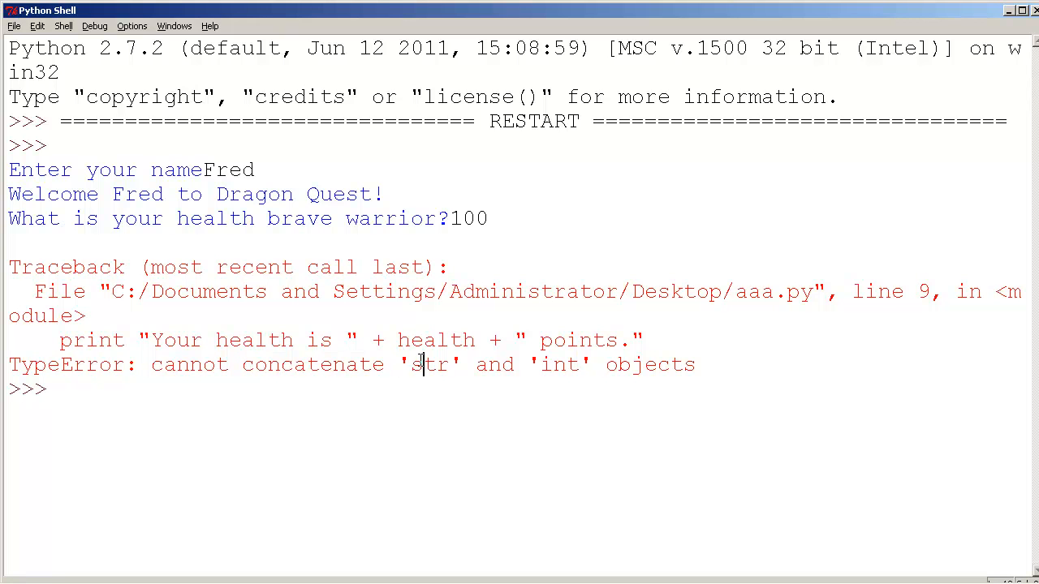
double_click(428, 364)
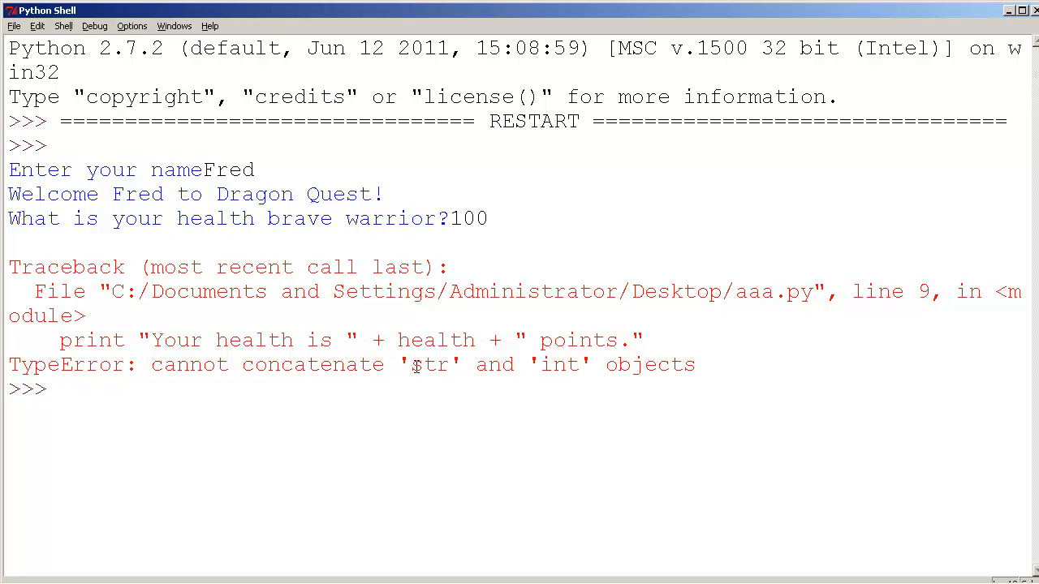
Wrap health as str(health) on the last print line
double_click(555, 363)
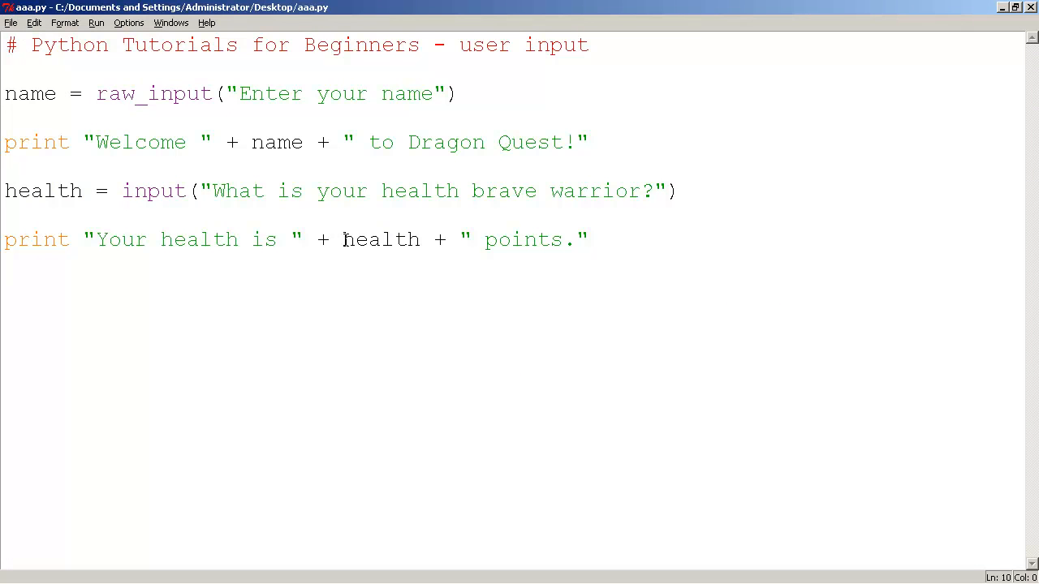
double_click(379, 241)
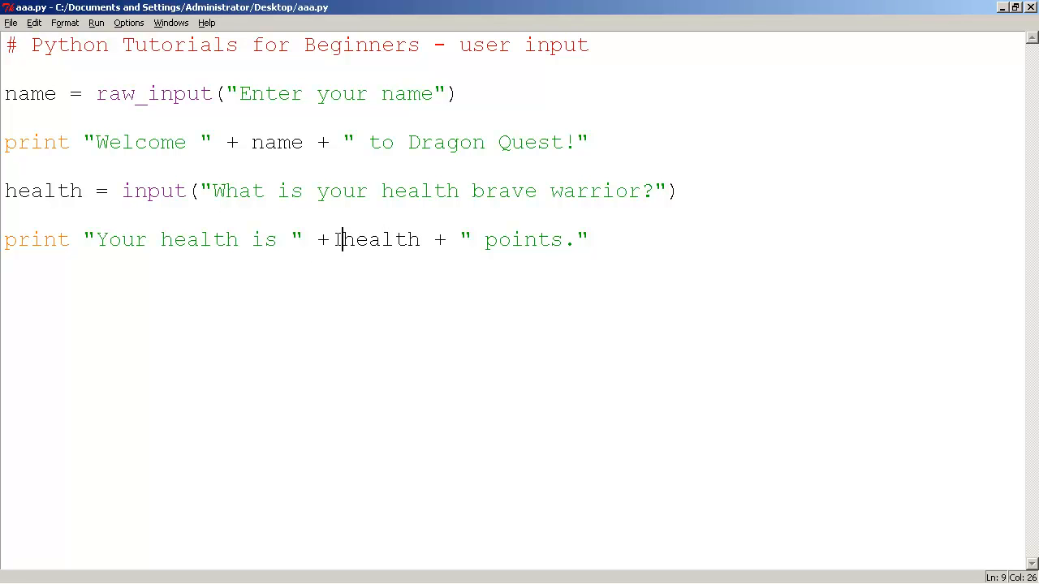
type("str(")
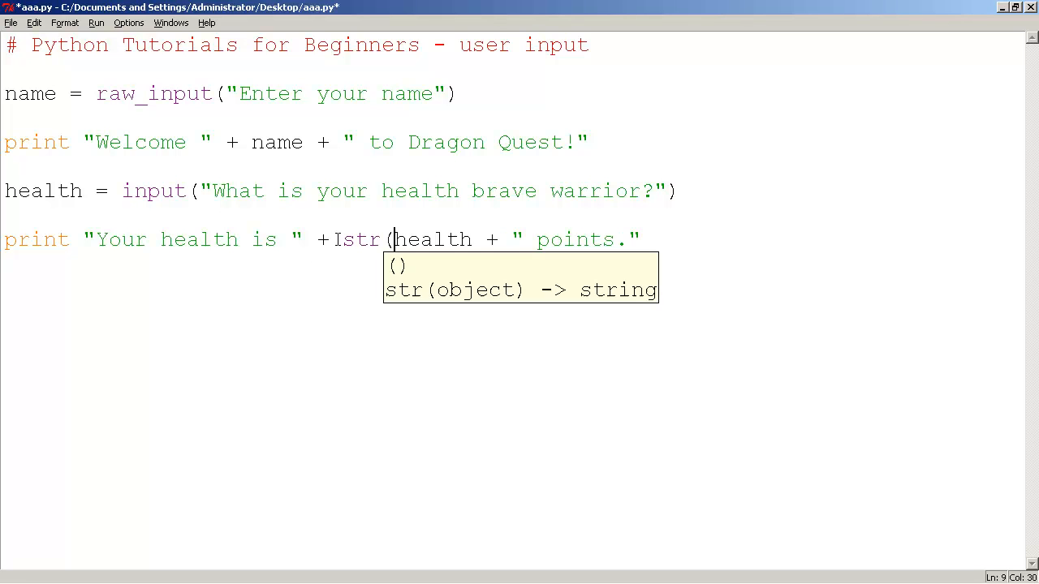
type(")")
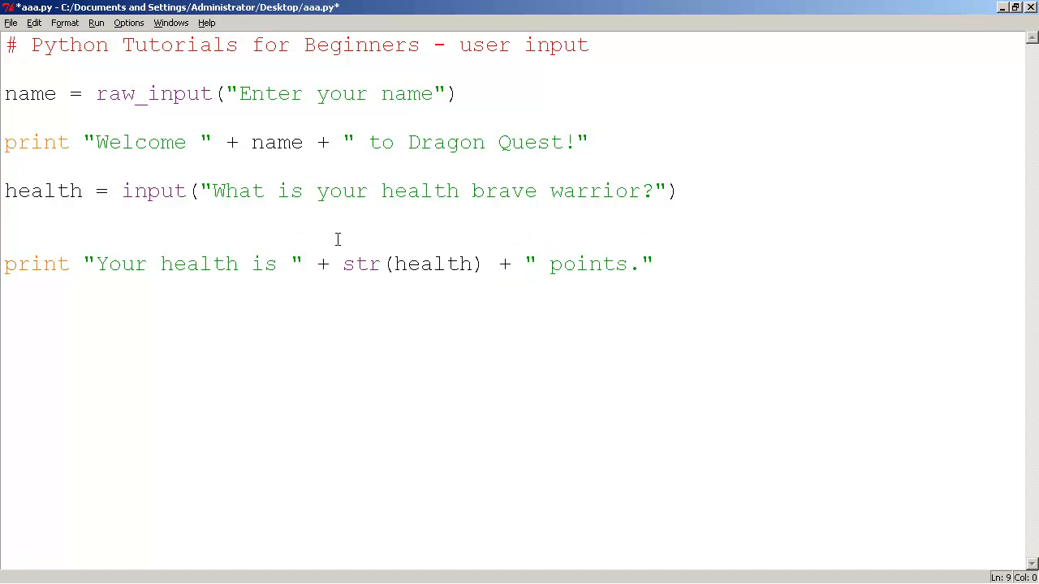
Write a temporary note that the variable is cast because Python only concatenates strings with strings
type("we")
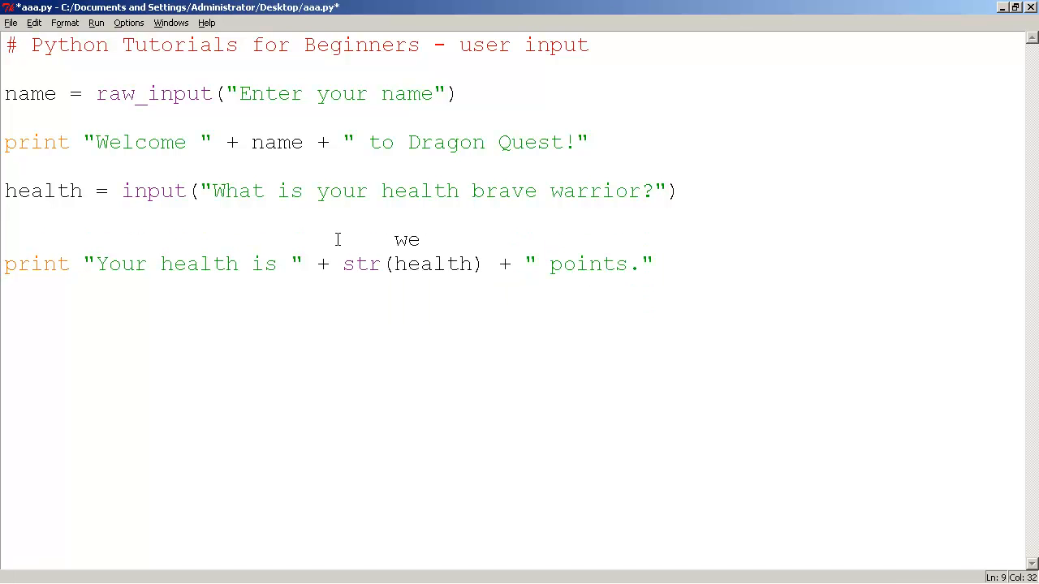
type("are casting")
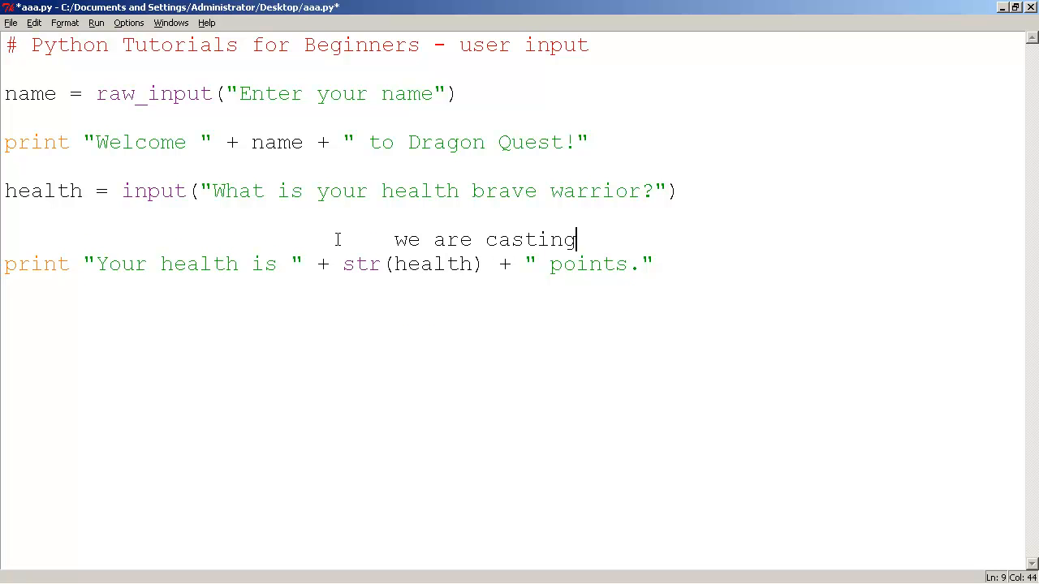
type("variable health")
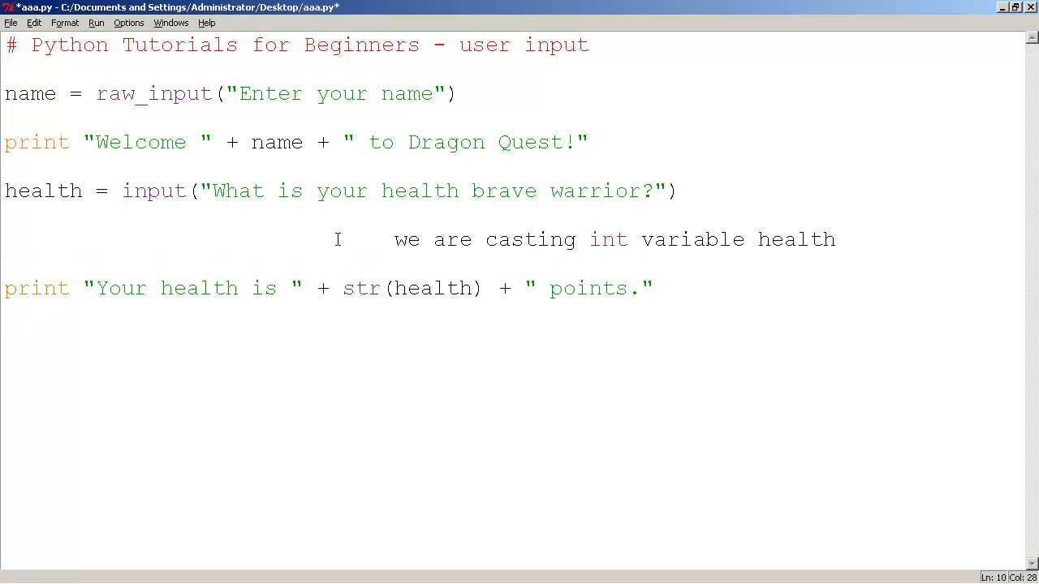
type("to become a string...")
type("in P")
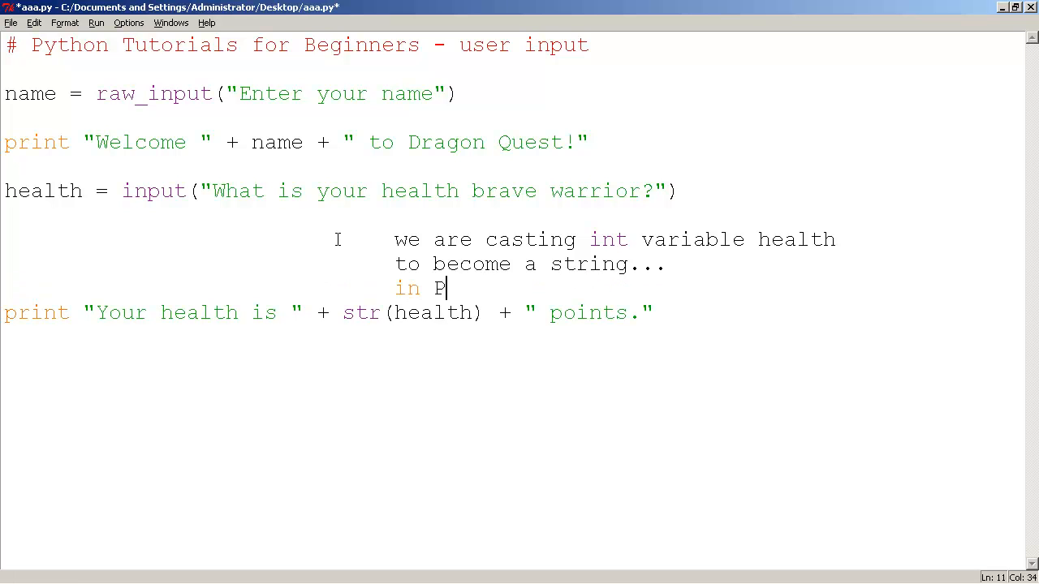
type("ython we can only concate")
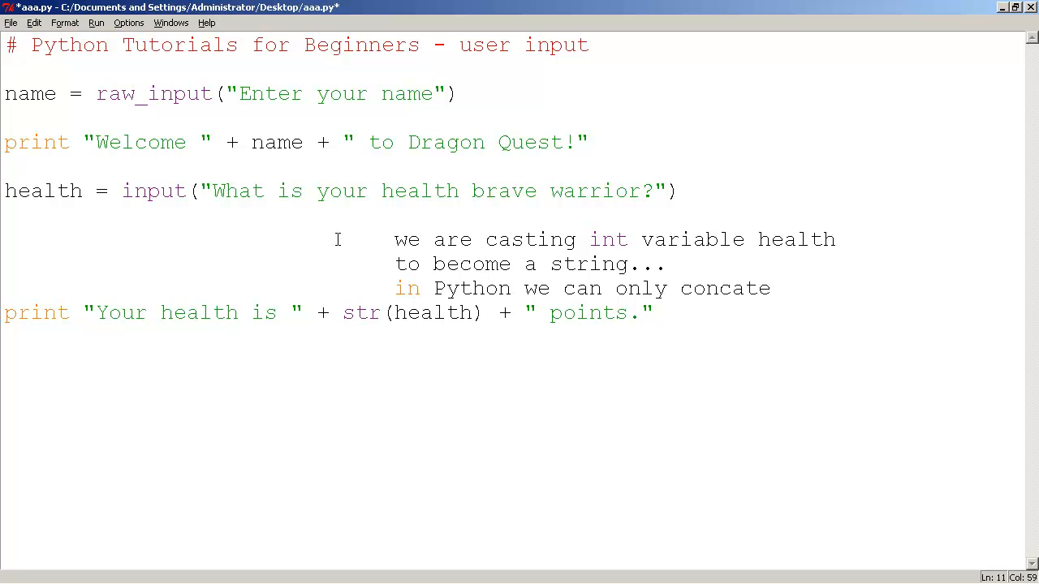
type("nate or add +")
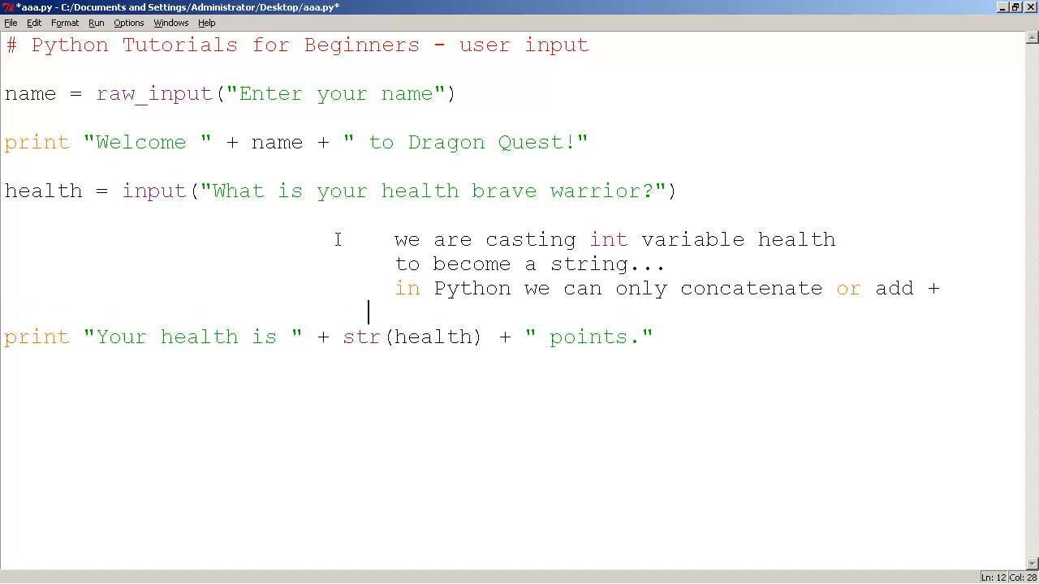
type("strings wi")
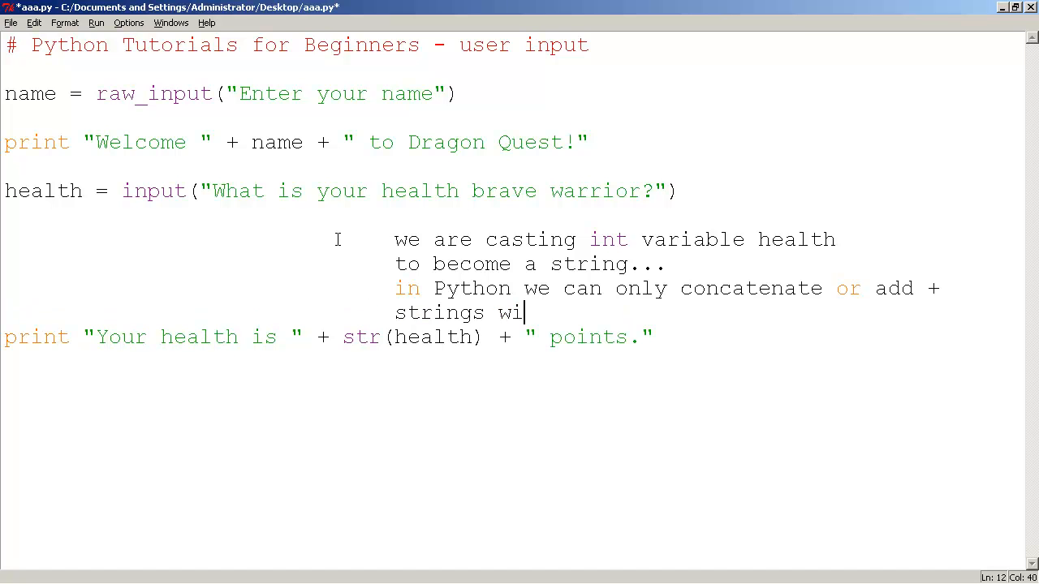
type("th strings....")
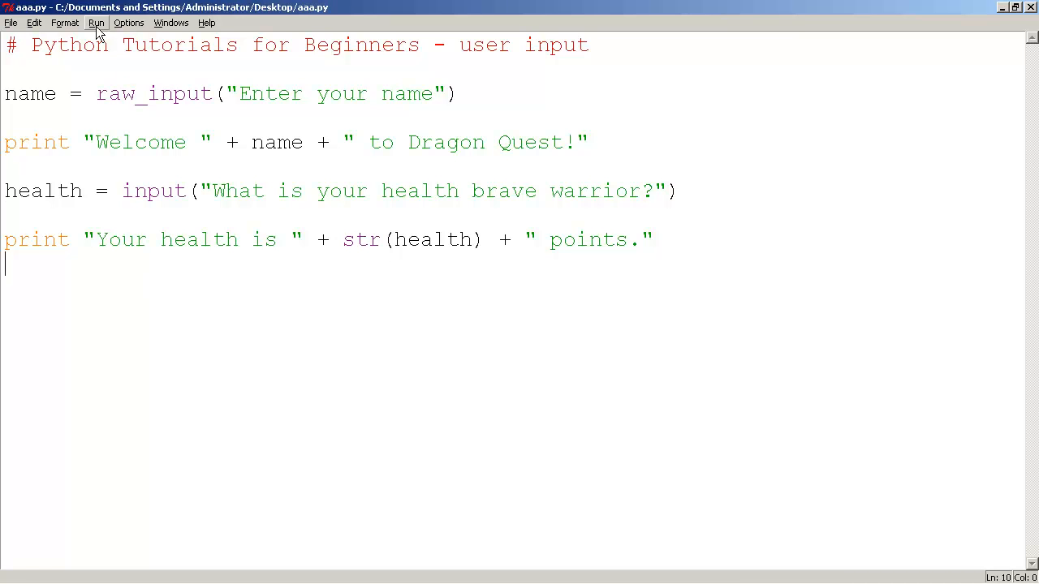
Run the corrected script answering Cindy and 200 so the health message prints cleanly
left_click(95, 23)
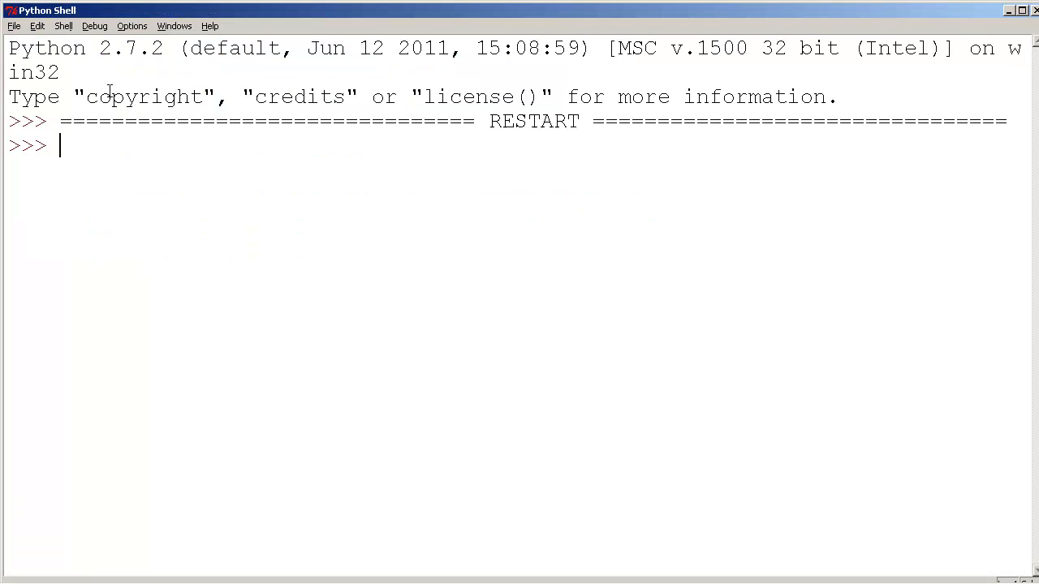
type("Enter your name")
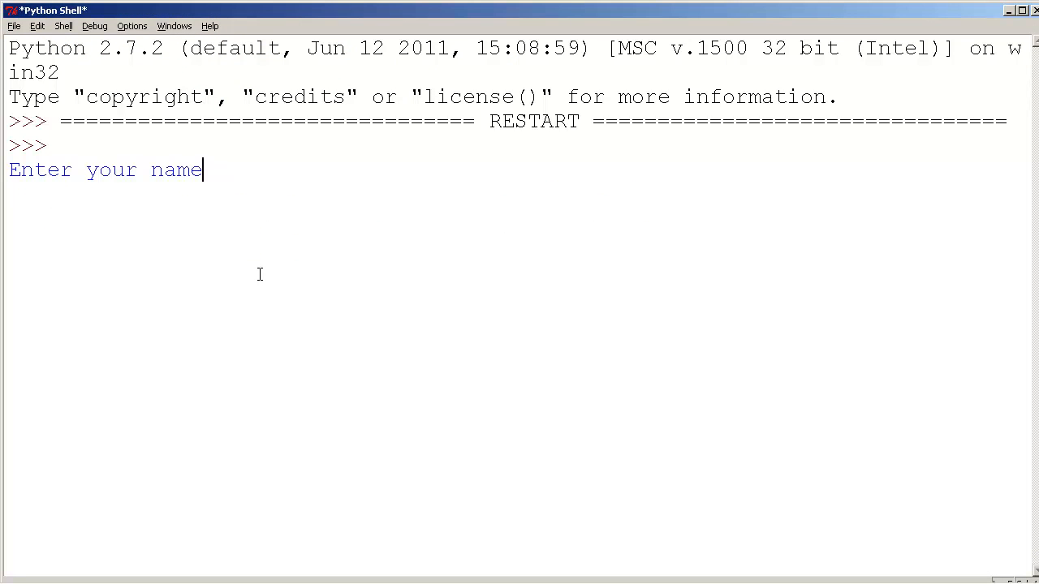
type("Cindy")
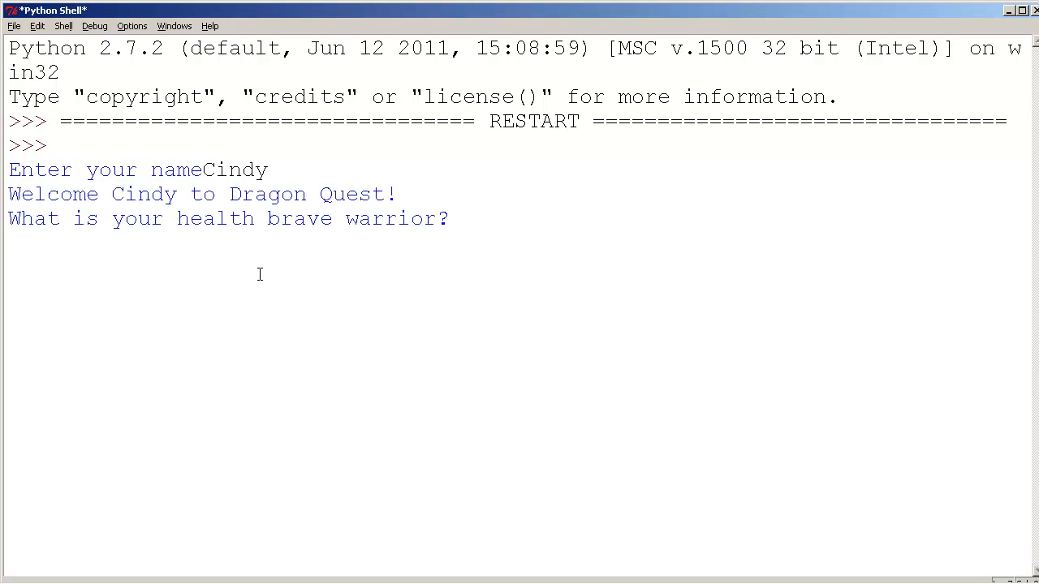
mouse_move(527, 227)
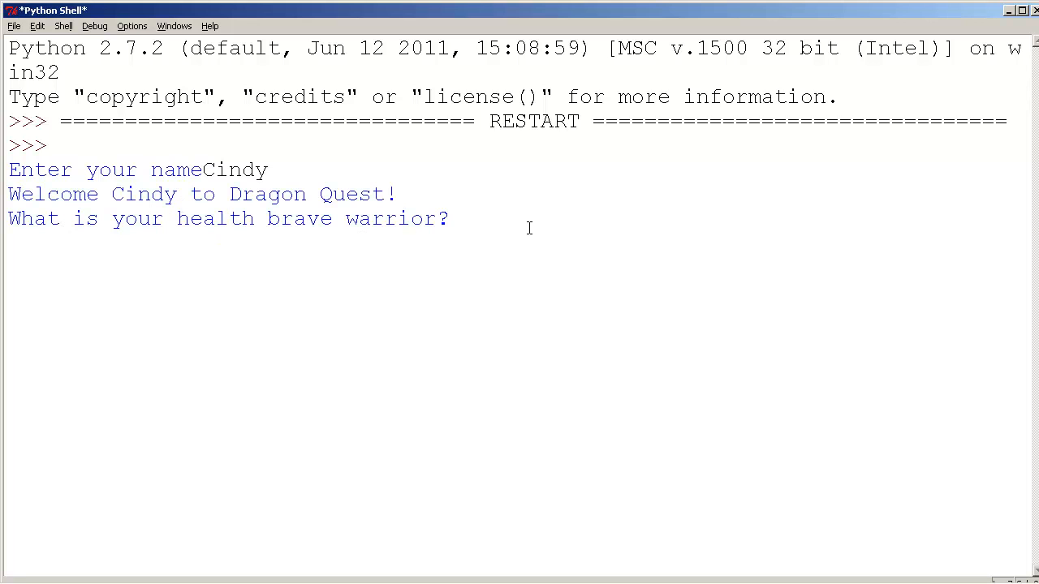
type("200")
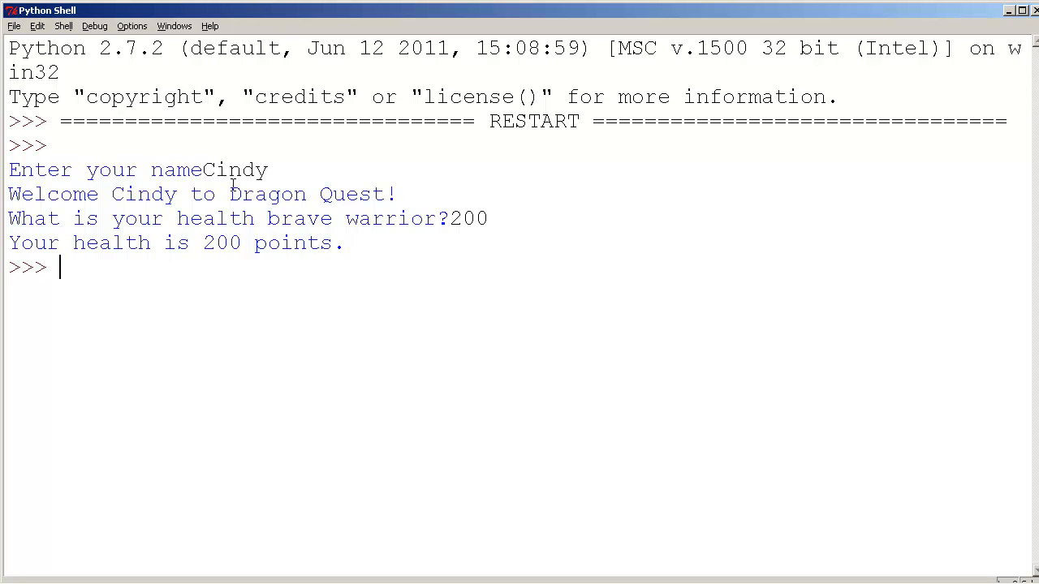
mouse_move(847, 76)
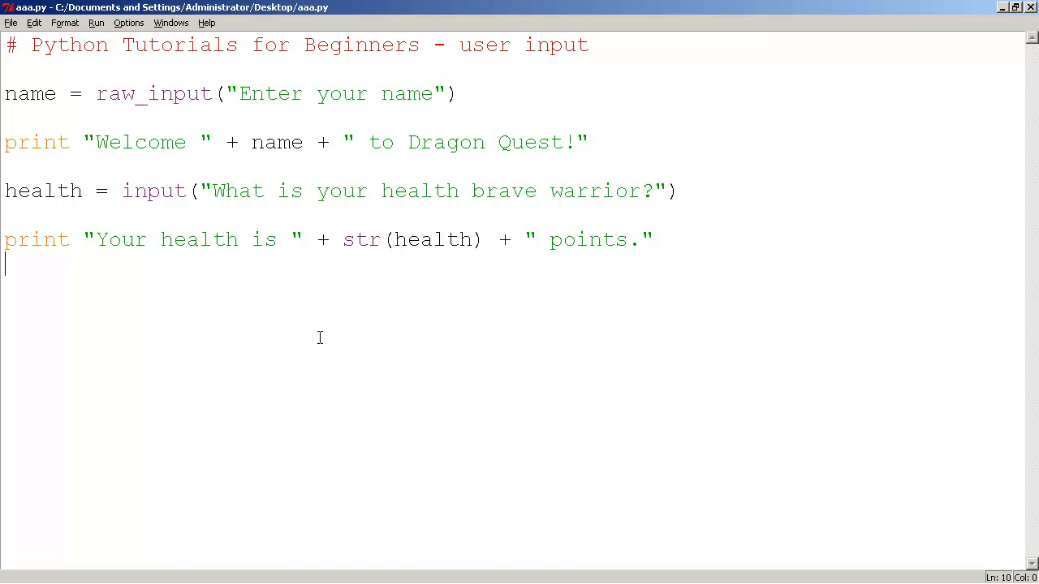
mouse_move(247, 286)
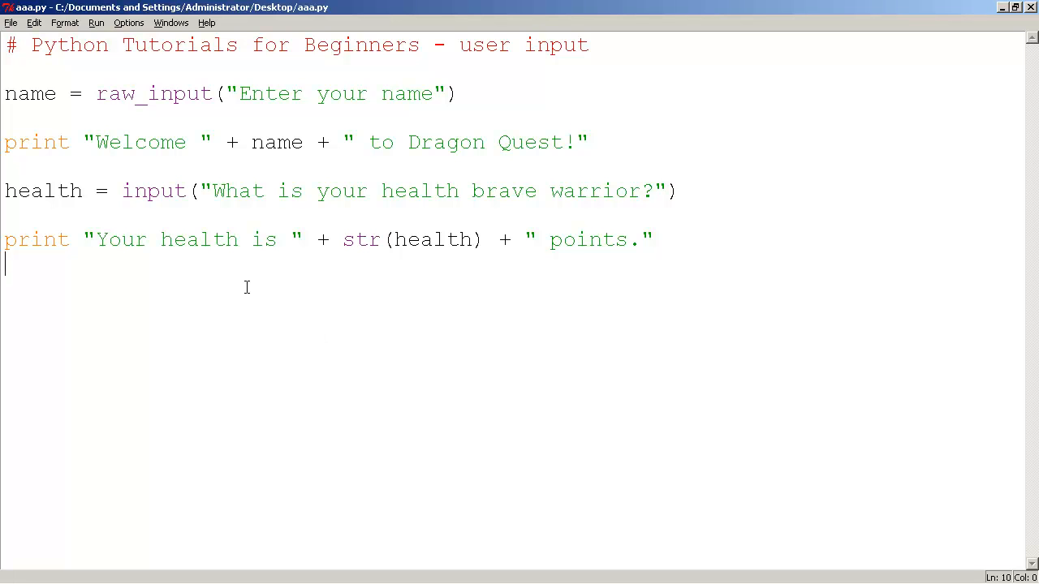
mouse_move(193, 166)
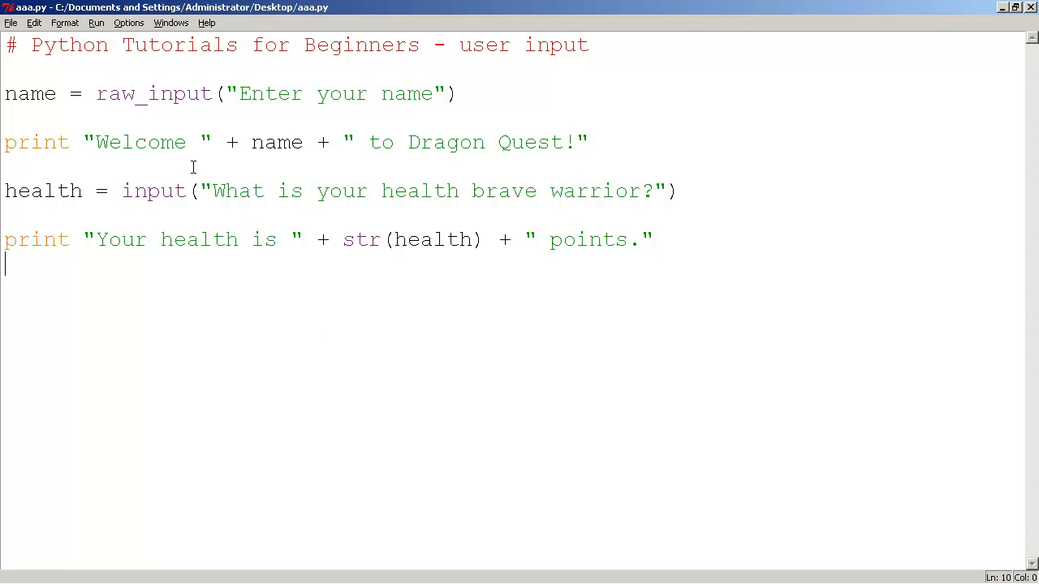
mouse_move(195, 130)
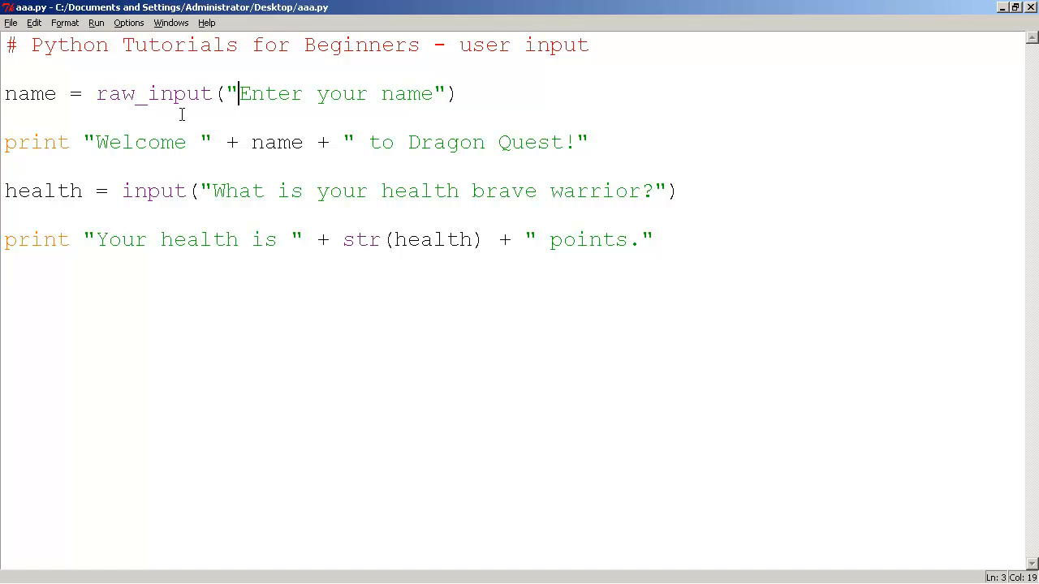
Empty the prompt strings to raw_input("") and input("") and save the script
key("Delete")
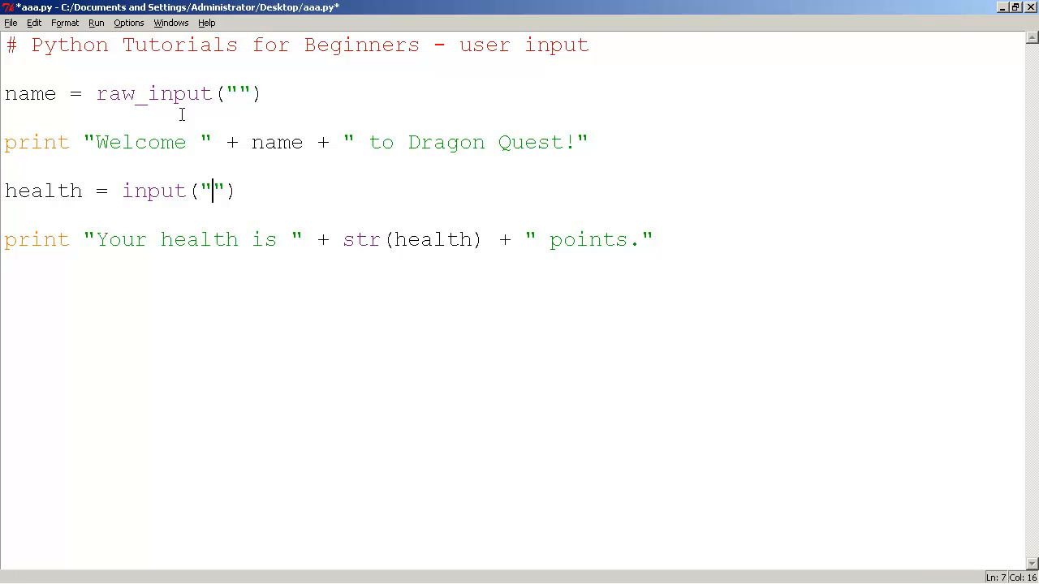
key("ctrl+s")
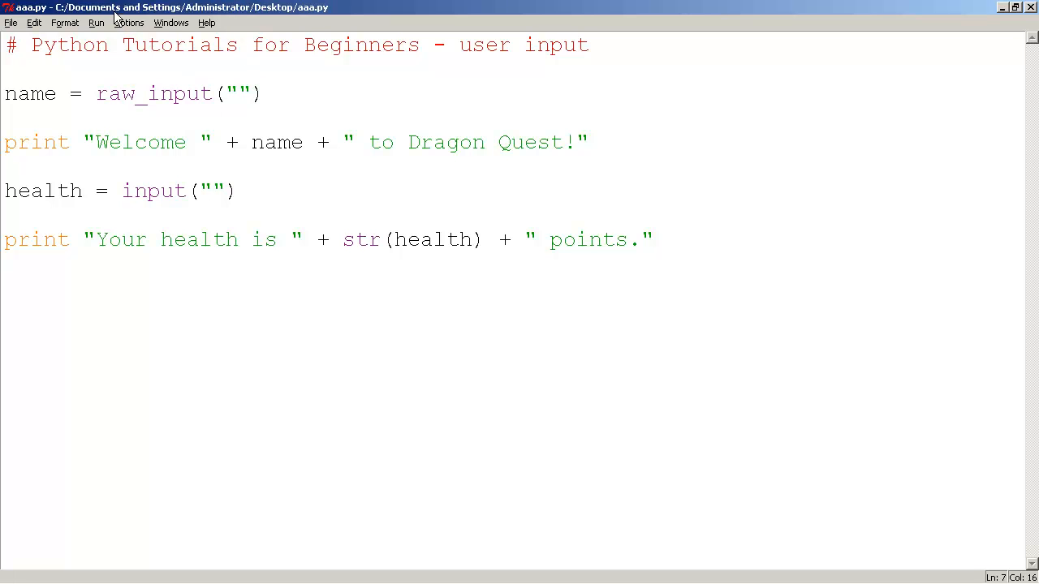
left_click(96, 22)
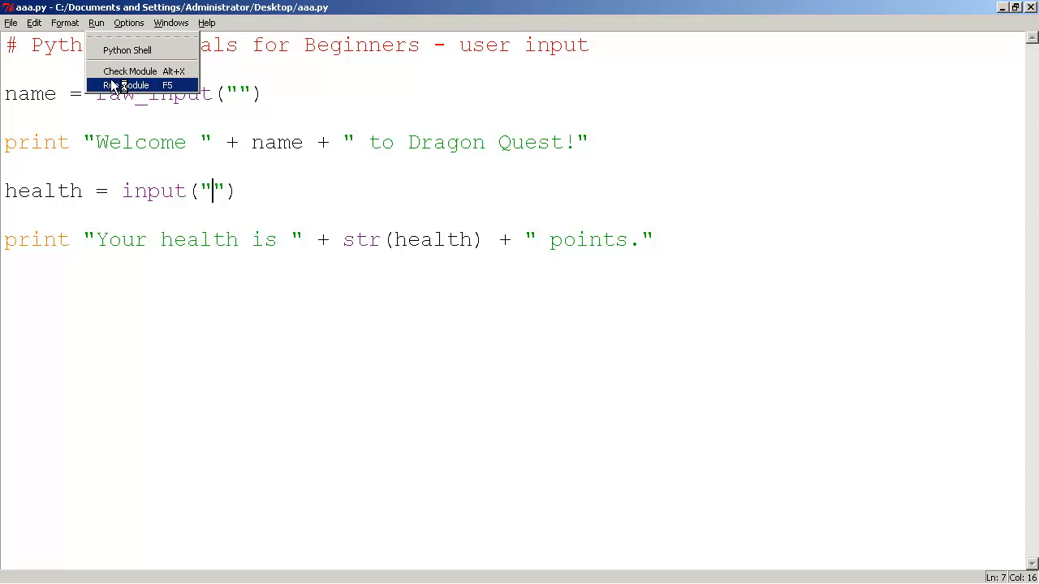
Run the blank-prompt script answering aaa and 5 so it greets aaa
left_click(125, 84)
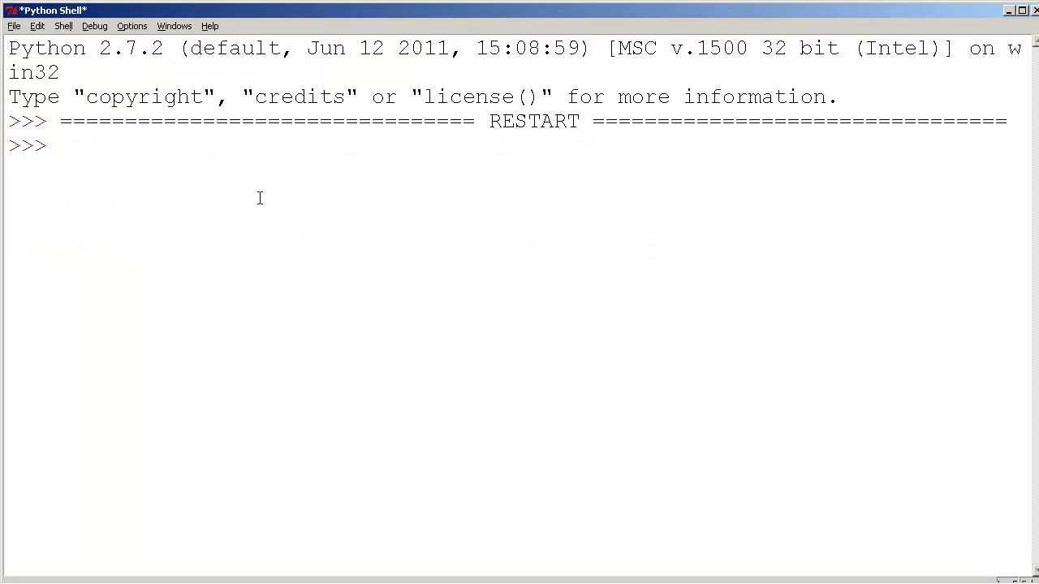
type("aaa")
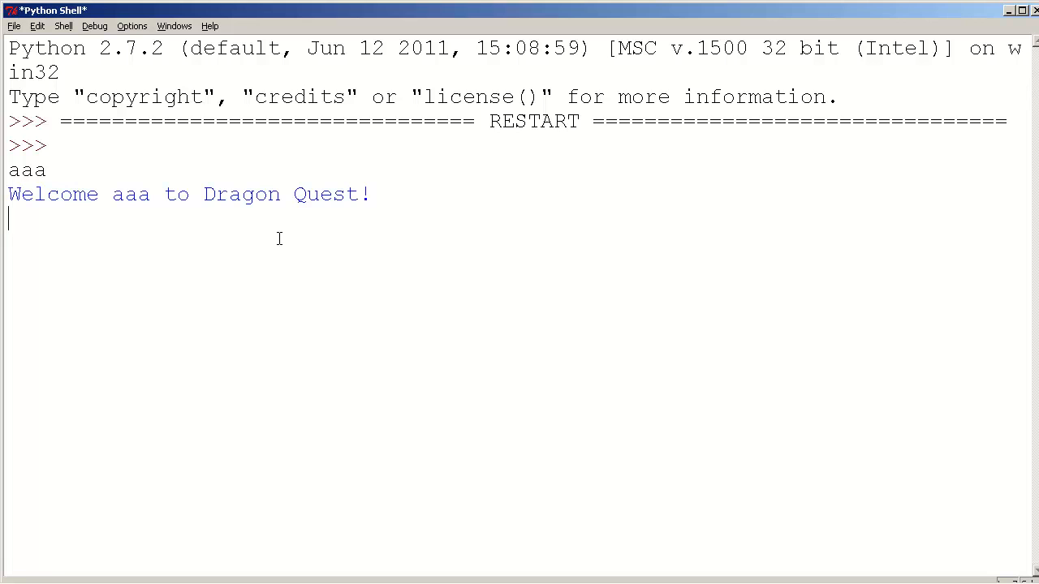
type("5")
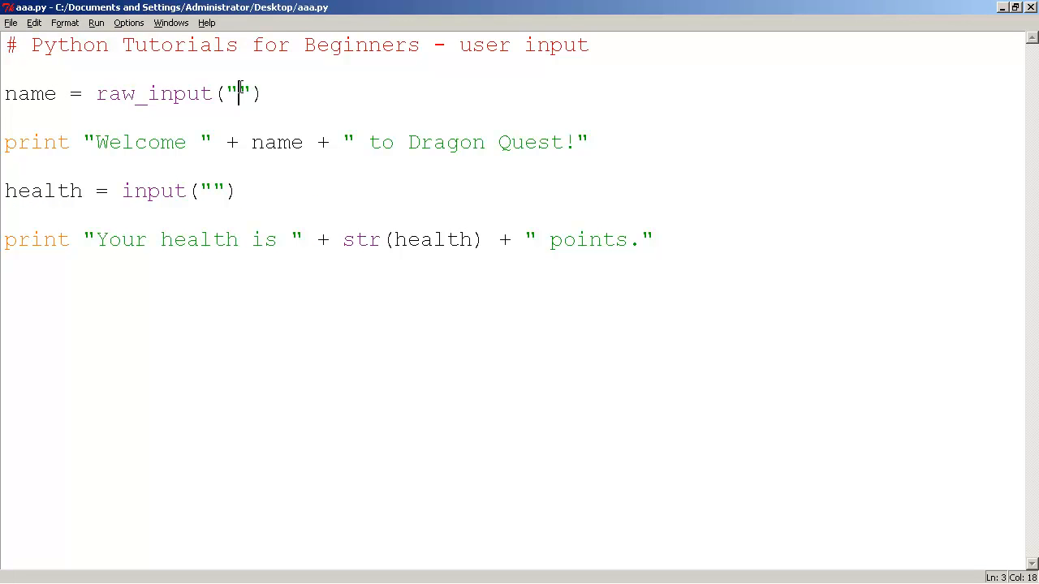
Remove the empty quotes so the calls read raw_input() and input()
type("I")
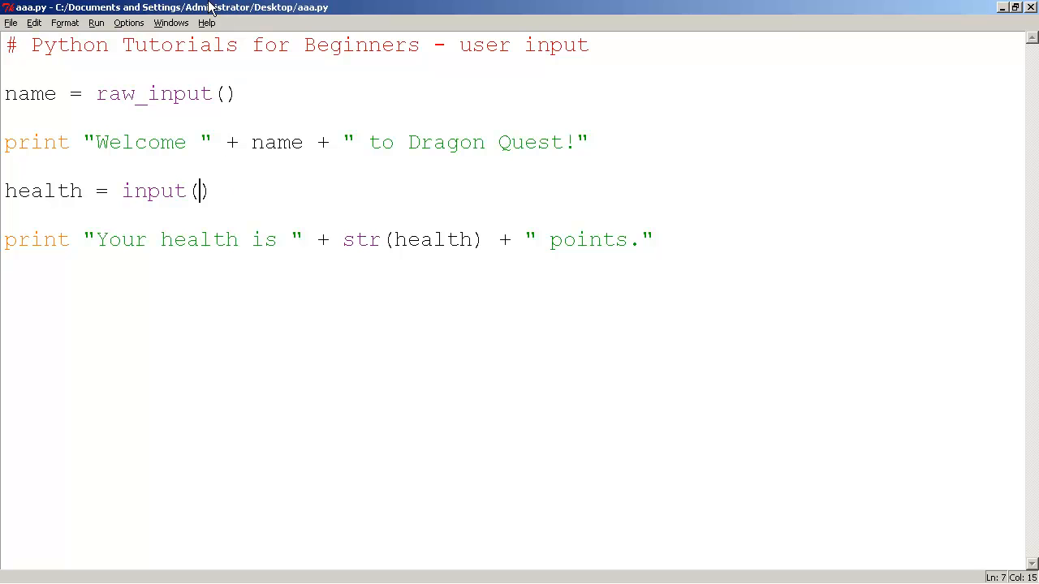
left_click(235, 92)
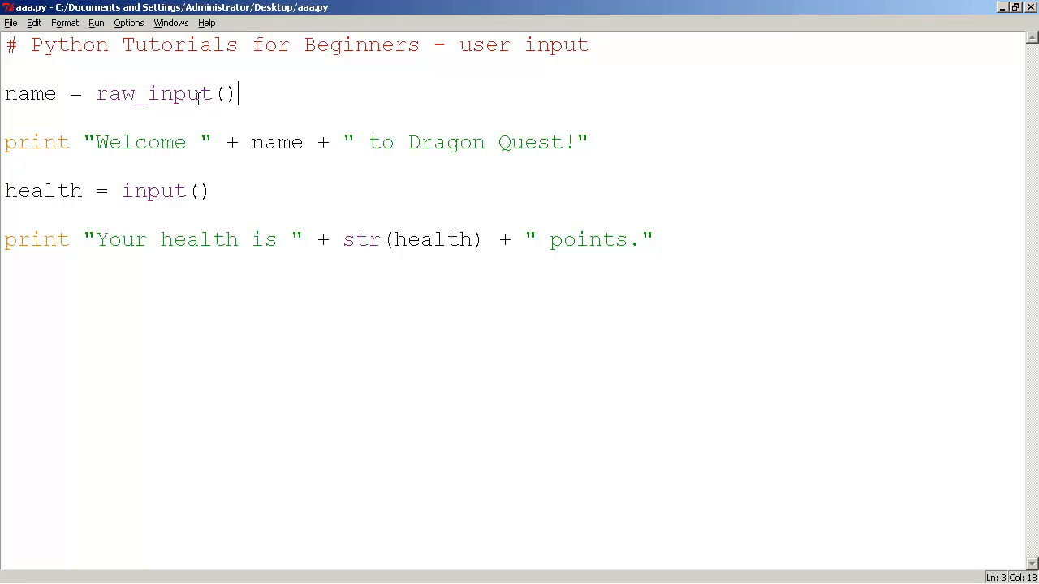
left_click(213, 191)
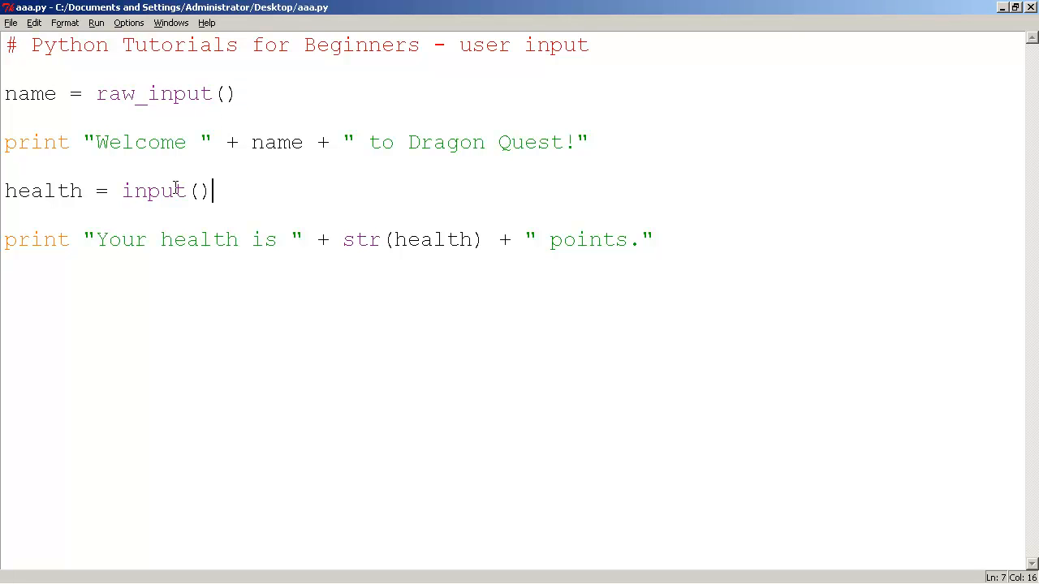
left_click(96, 23)
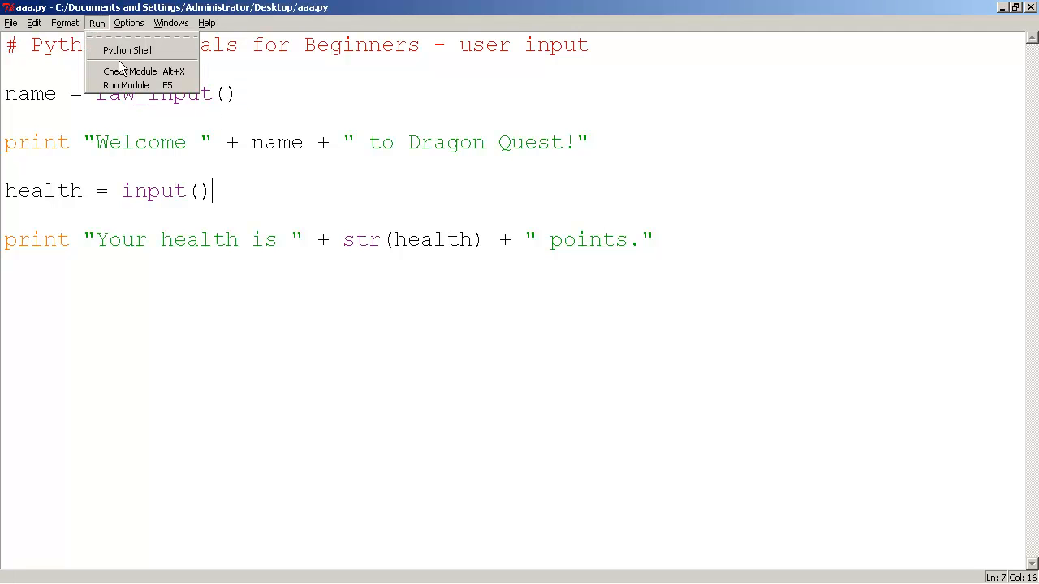
mouse_move(127, 85)
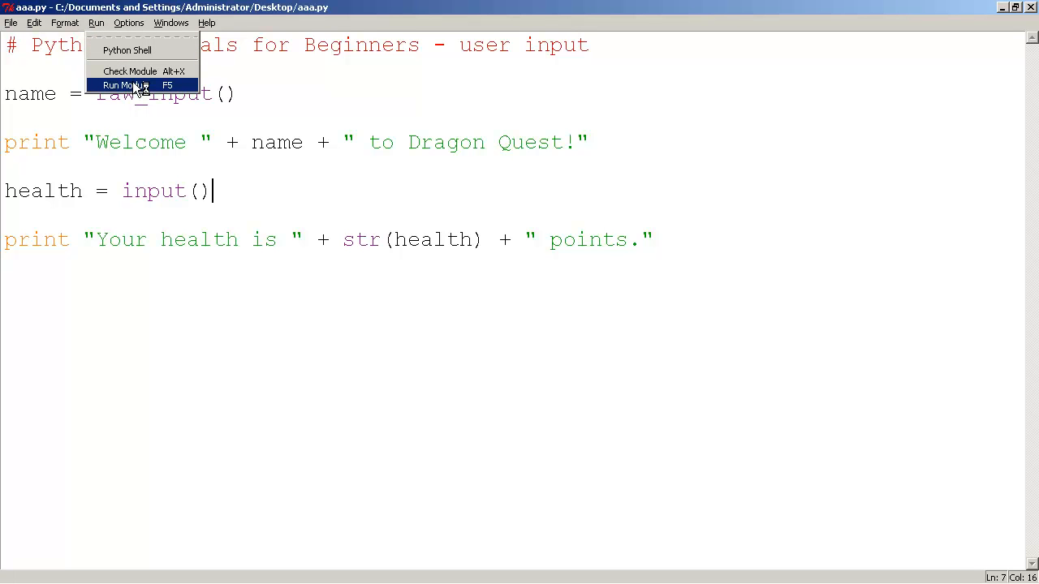
Run the argument-less script in a restarted shell and answer joe as the name
left_click(122, 84)
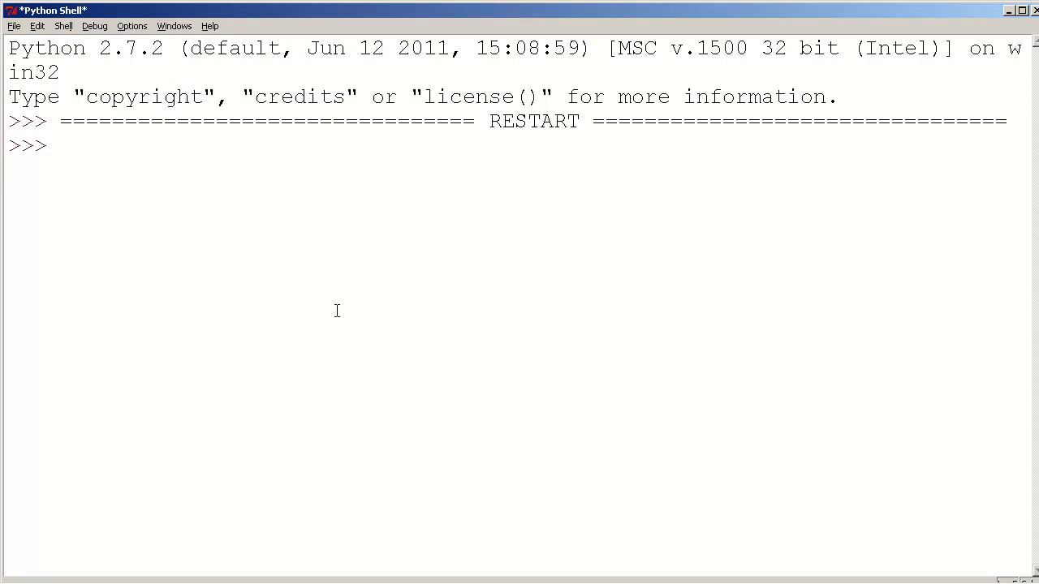
type("joe")
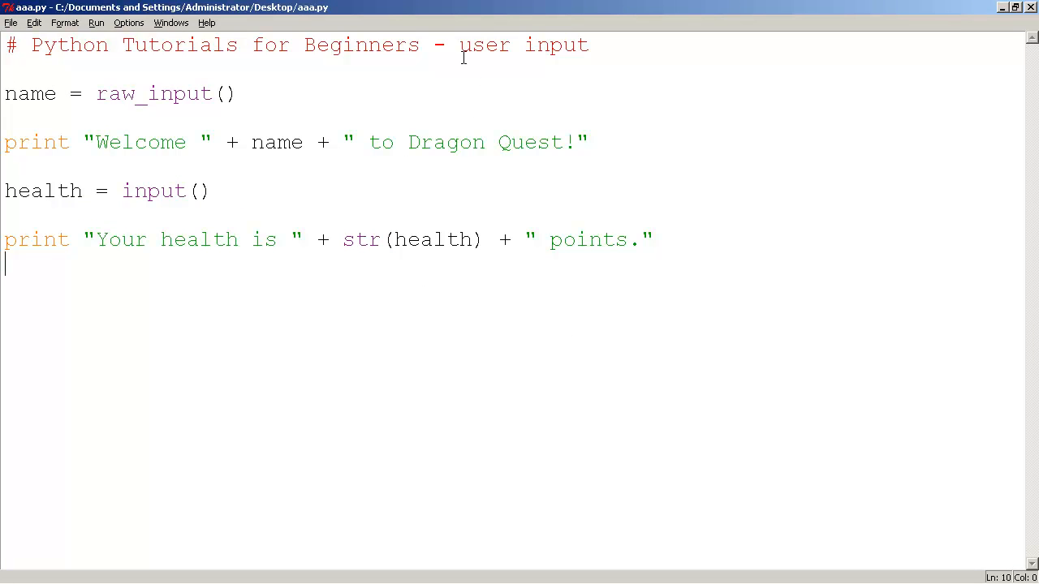
double_click(117, 92)
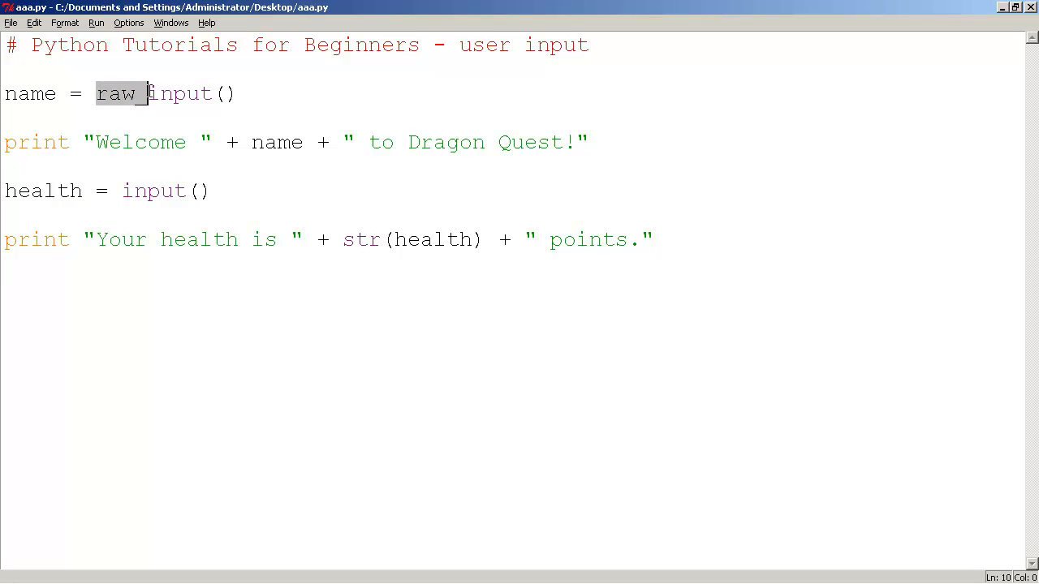
double_click(153, 190)
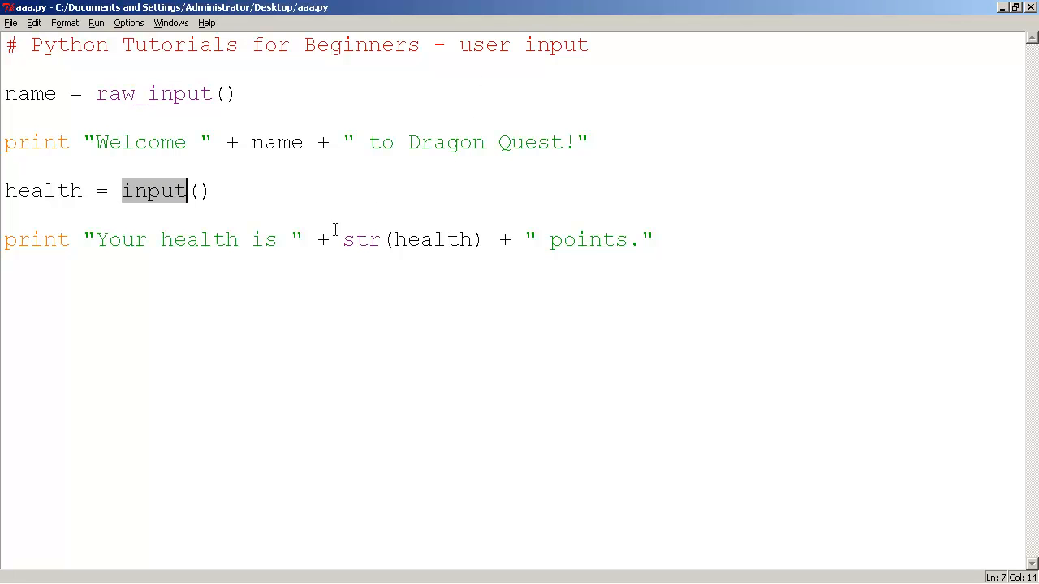
double_click(361, 238)
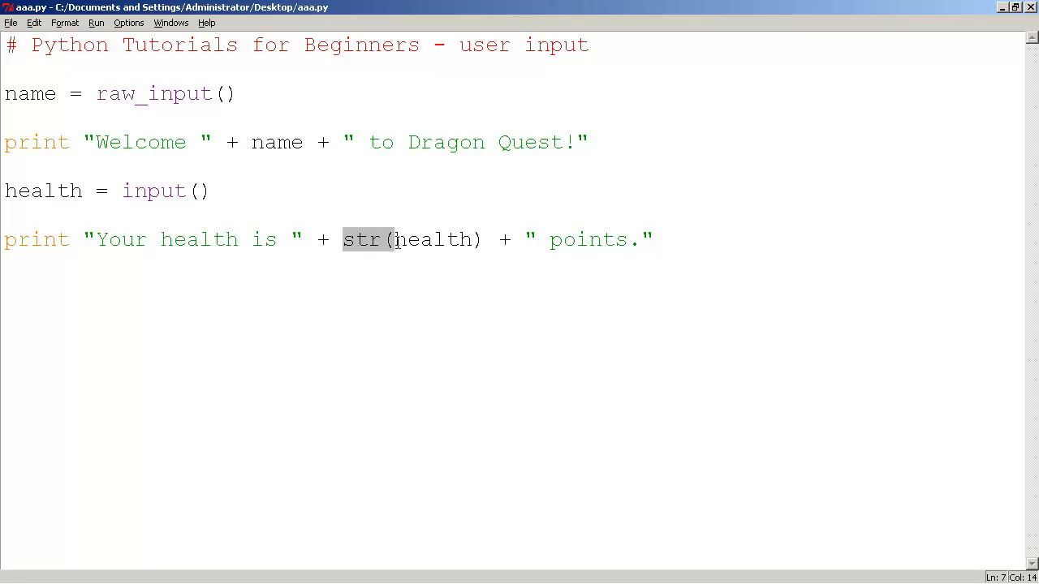